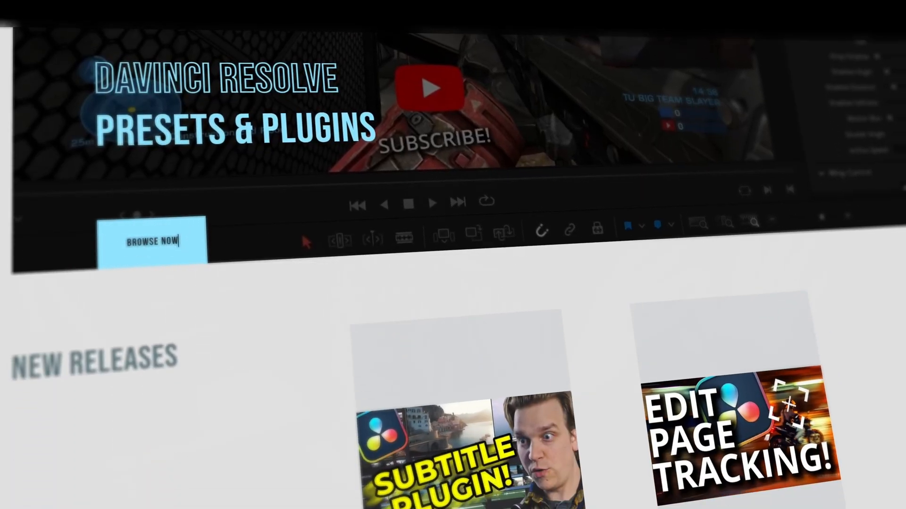
# - Inspect the wireframe plane's shape settings, its rendered output and the glow on the render
pyautogui.scroll(-3)
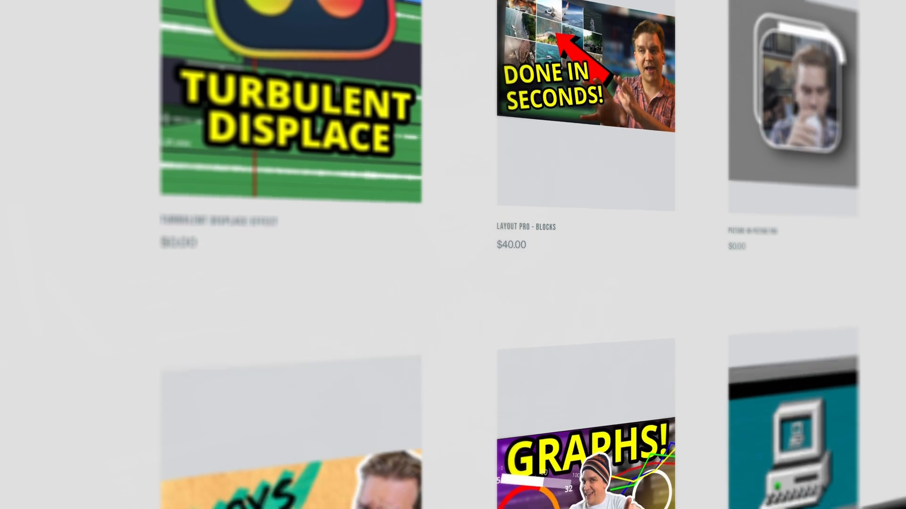
pyautogui.scroll(-3)
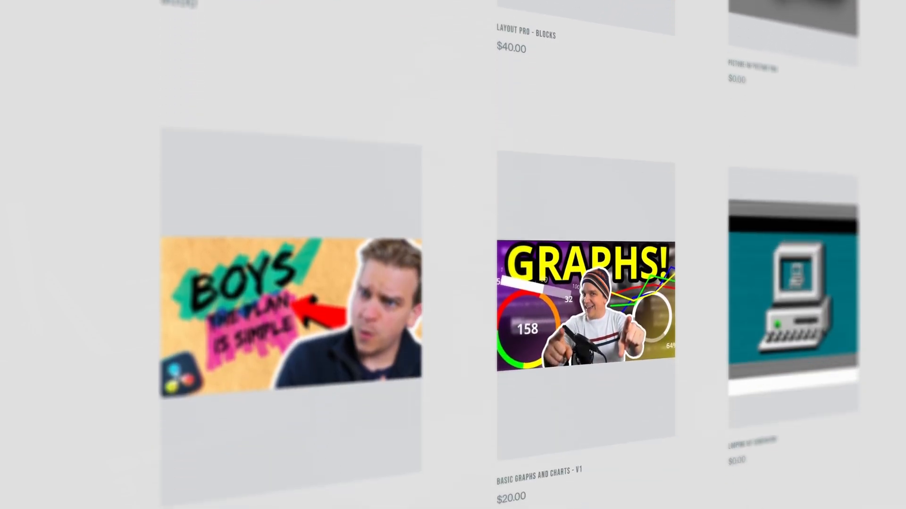
pyautogui.scroll(-3)
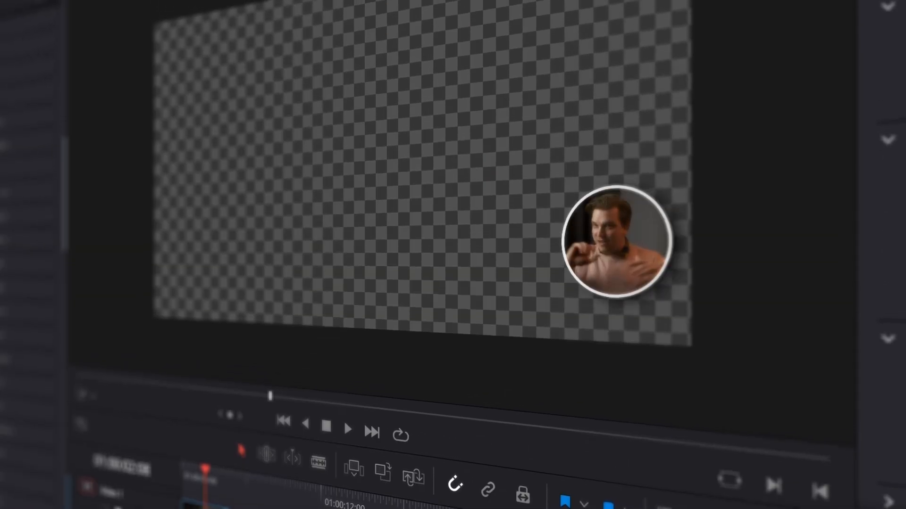
pyautogui.click(347, 428)
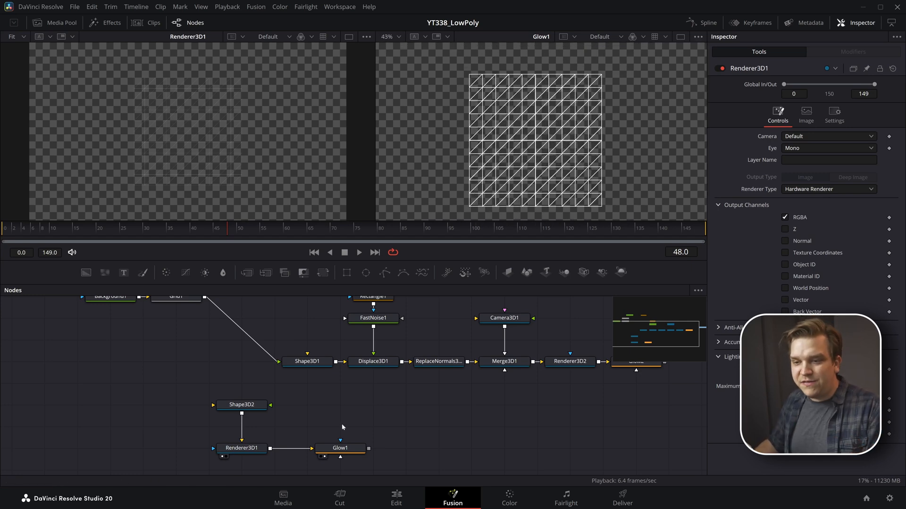
pyautogui.click(241, 405)
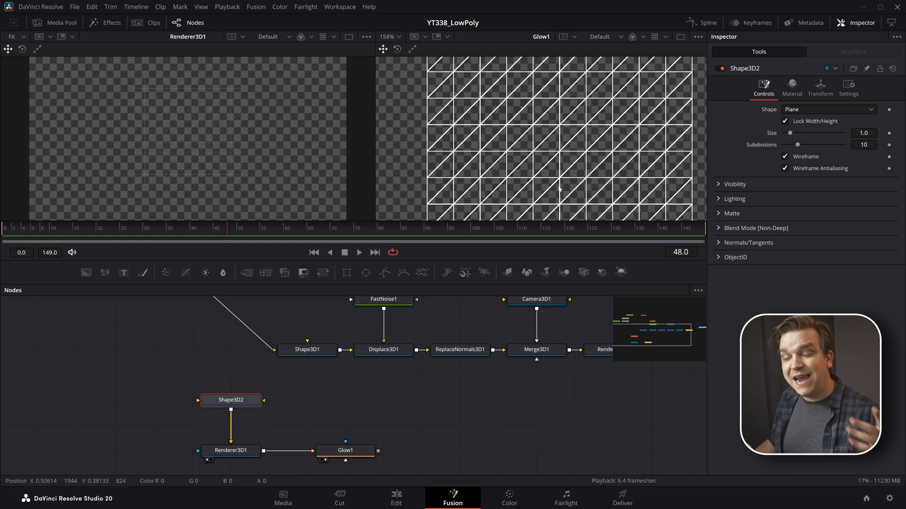
pyautogui.scroll(-3)
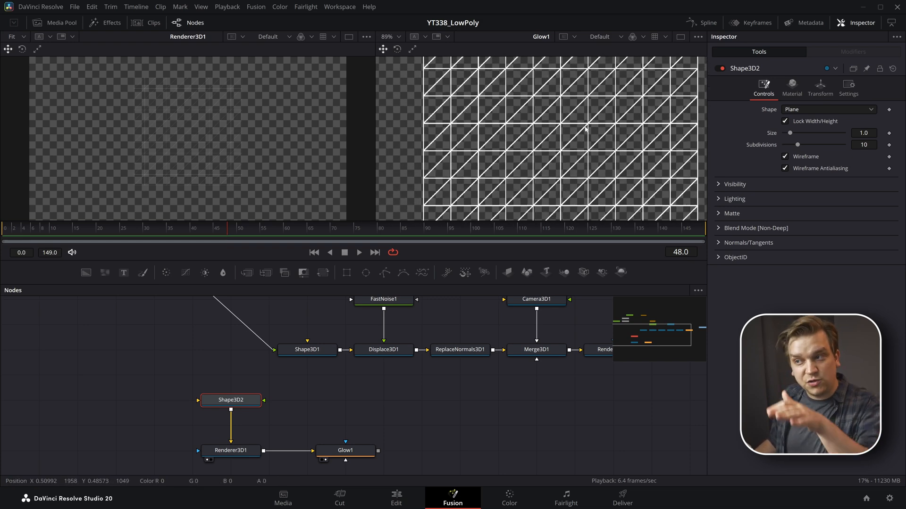
pyautogui.moveTo(368, 197)
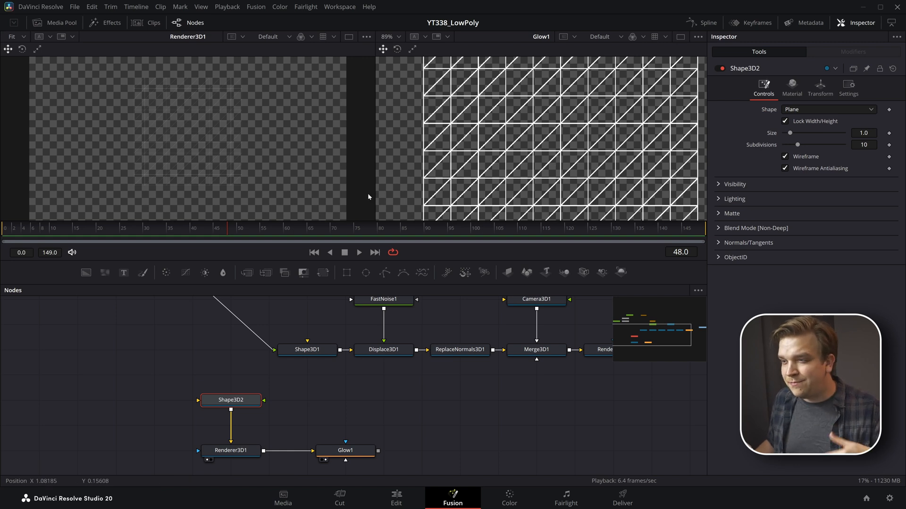
pyautogui.moveTo(506, 178)
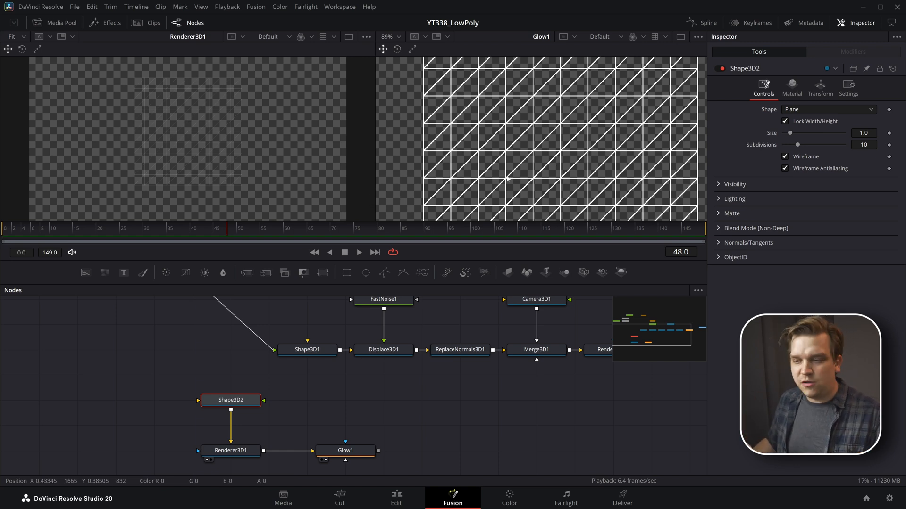
pyautogui.click(230, 450)
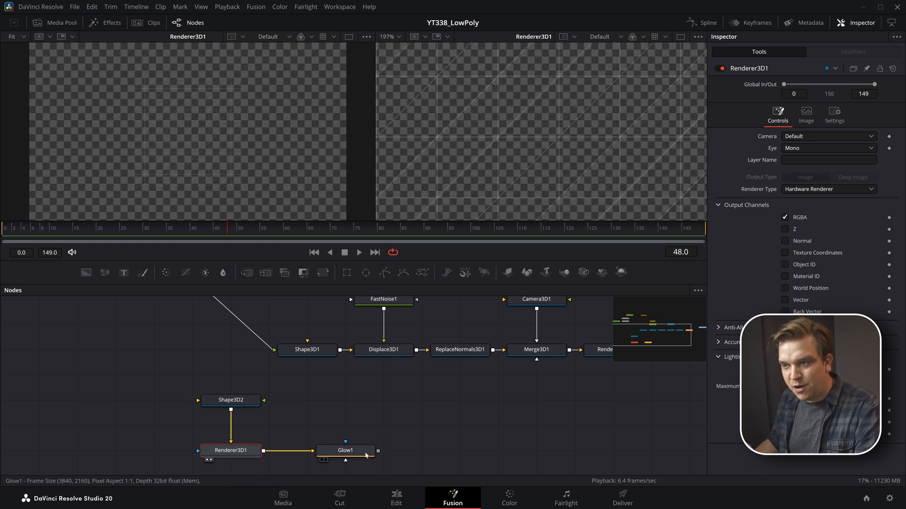
pyautogui.click(345, 451)
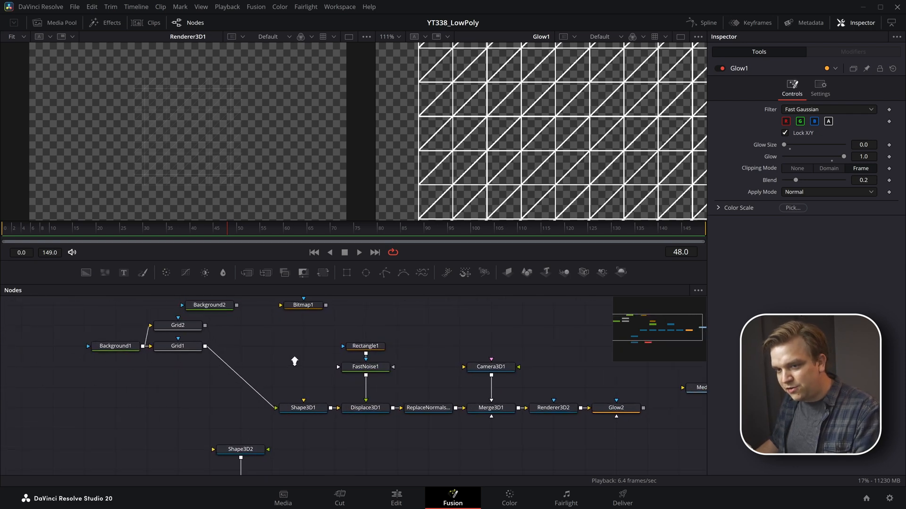
# - Compare Grid1 with Background1's image resolution and Grid2 with Background2's resolution
pyautogui.click(208, 346)
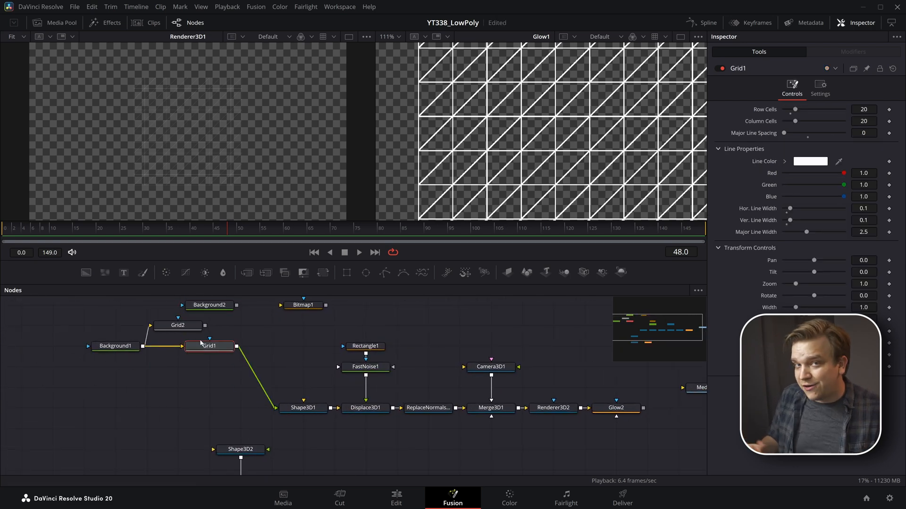
pyautogui.click(115, 345)
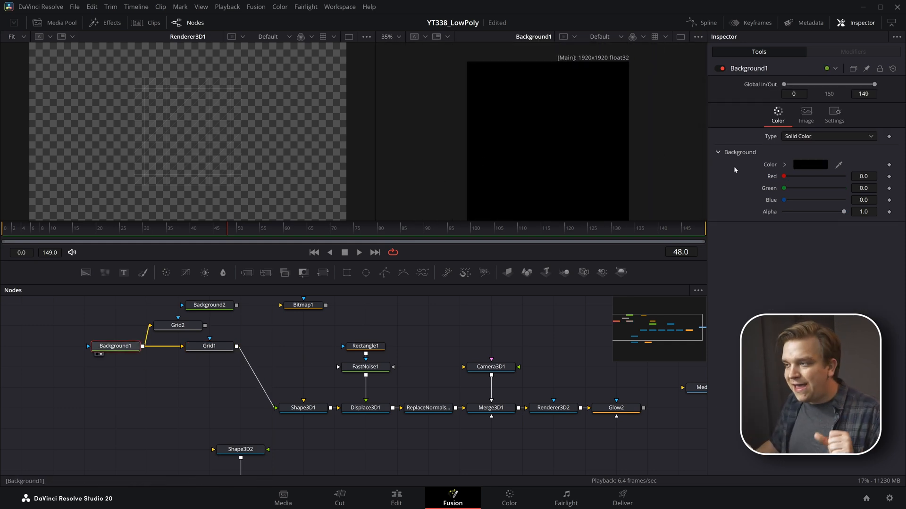
pyautogui.moveTo(805, 114)
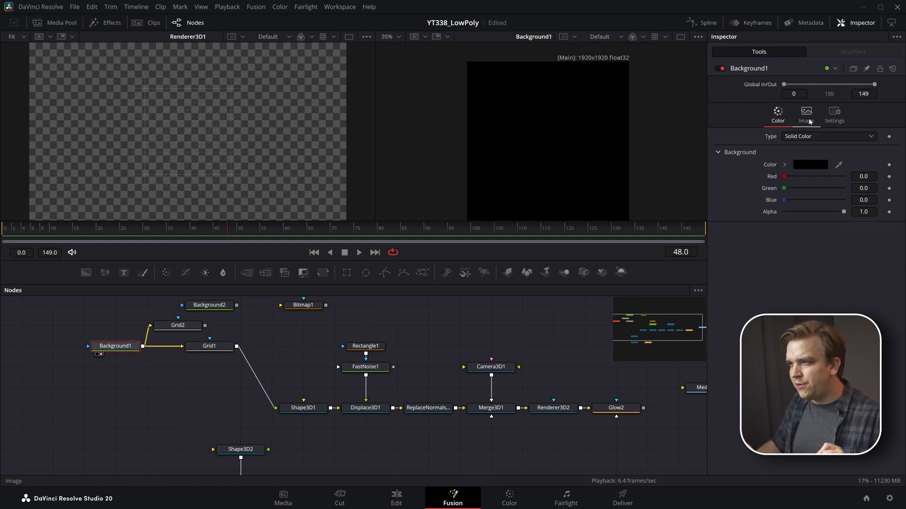
pyautogui.click(804, 115)
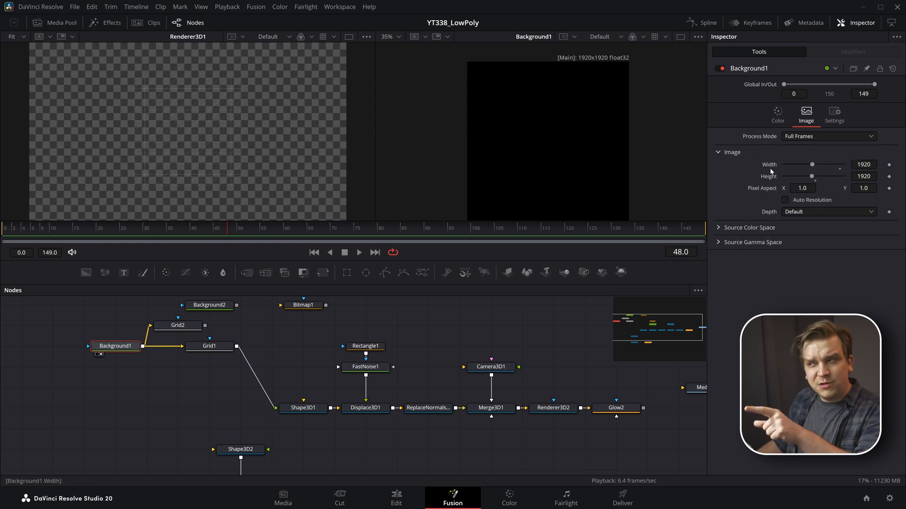
pyautogui.moveTo(873, 172)
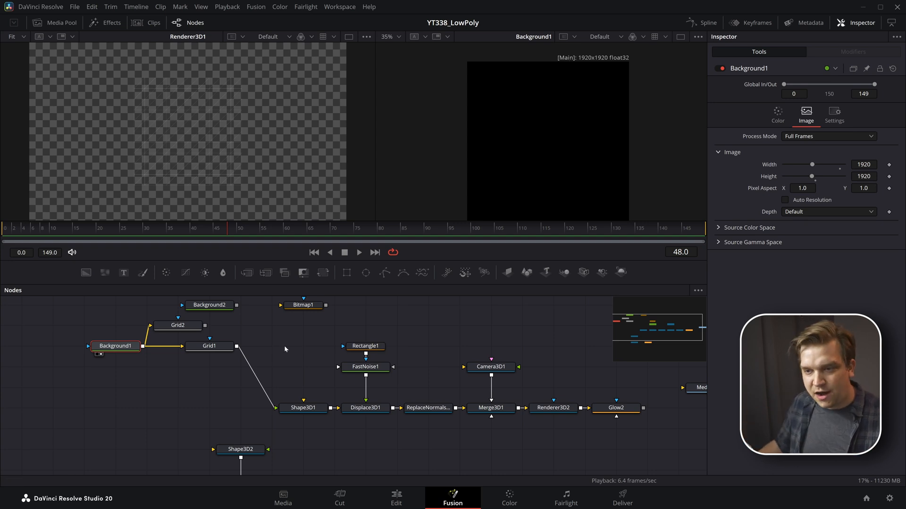
pyautogui.moveTo(181, 331)
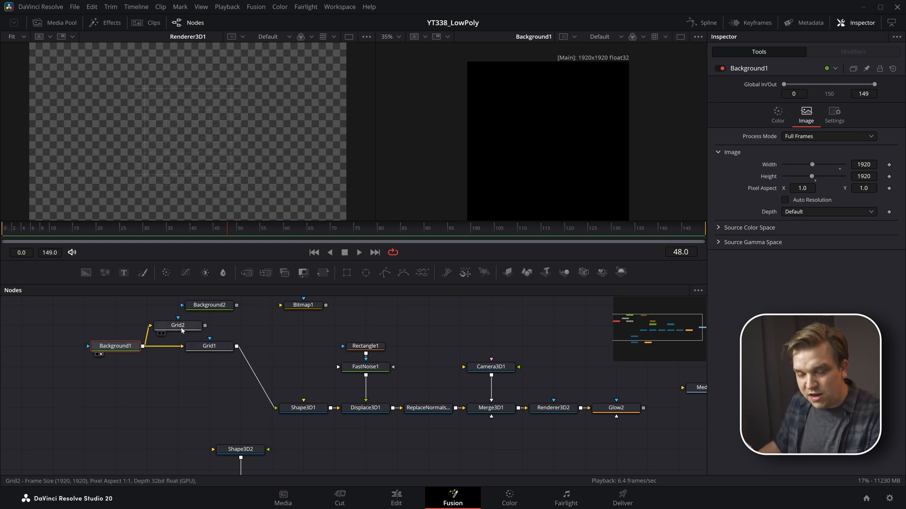
pyautogui.click(178, 326)
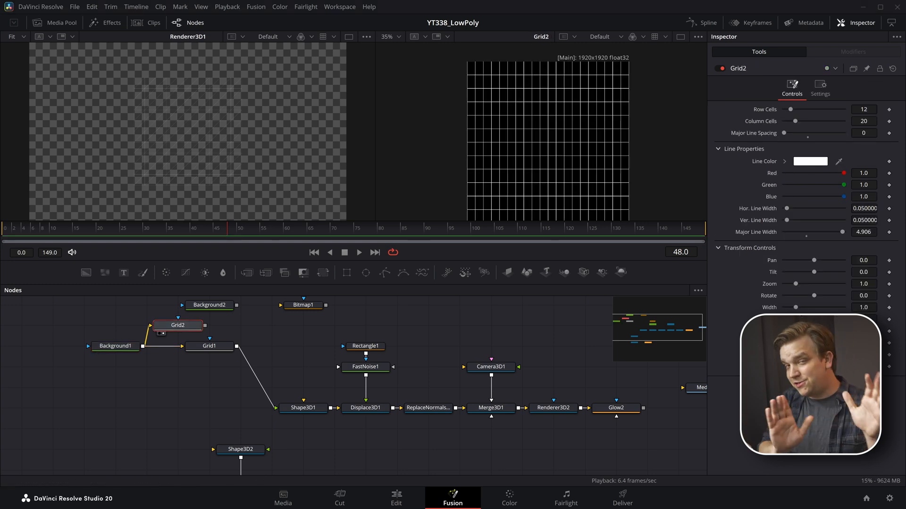
pyautogui.moveTo(864, 98)
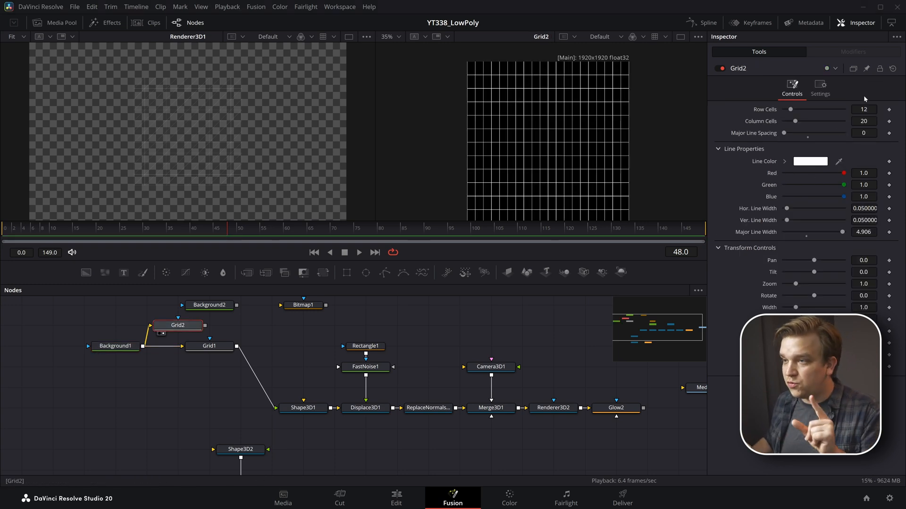
pyautogui.click(210, 305)
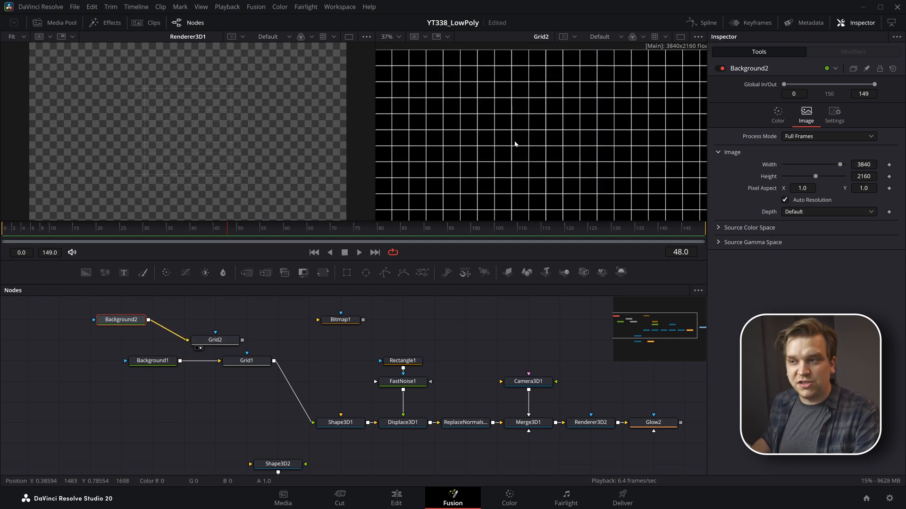
# - Confirm Background1's square resolution and view the square Grid1 white line texture
pyautogui.click(247, 361)
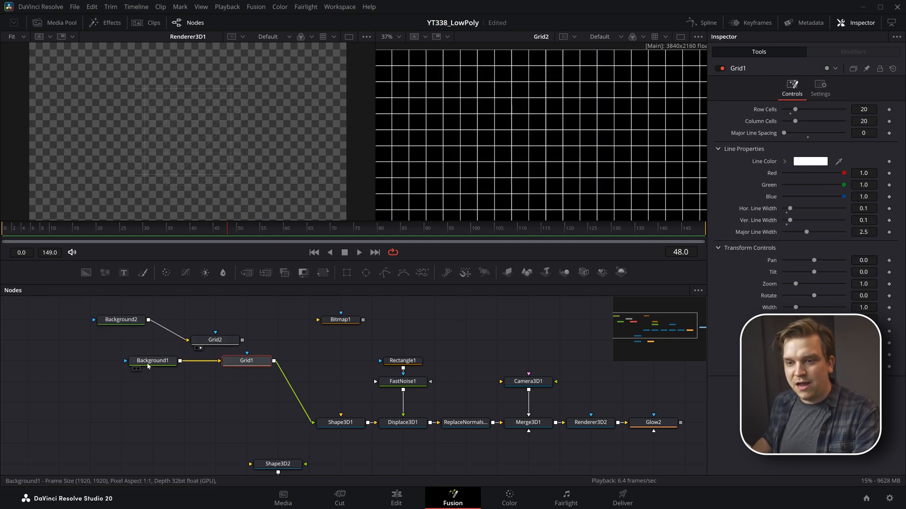
pyautogui.click(153, 360)
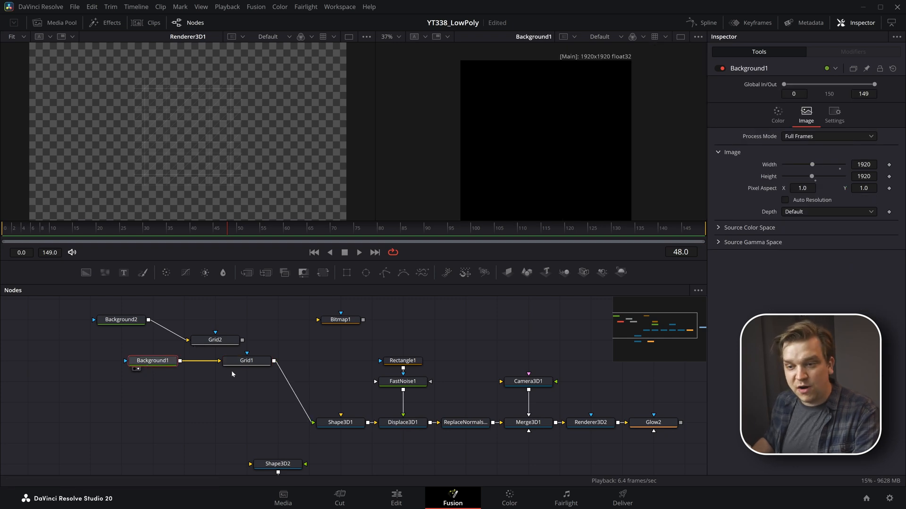
pyautogui.click(247, 361)
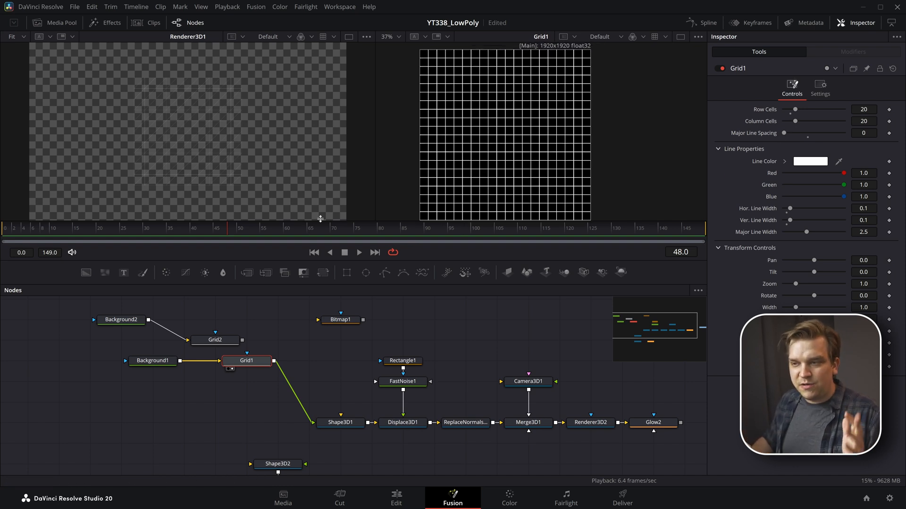
pyautogui.moveTo(196, 361)
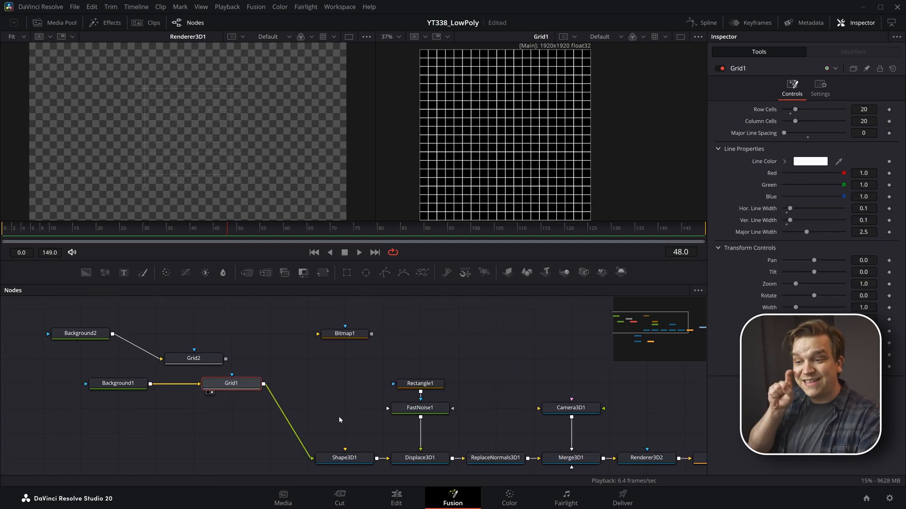
# - Check Shape3D1 is a Plane with 20 subdivisions textured by Grid1 and feeding the Displace3D chain
pyautogui.click(344, 451)
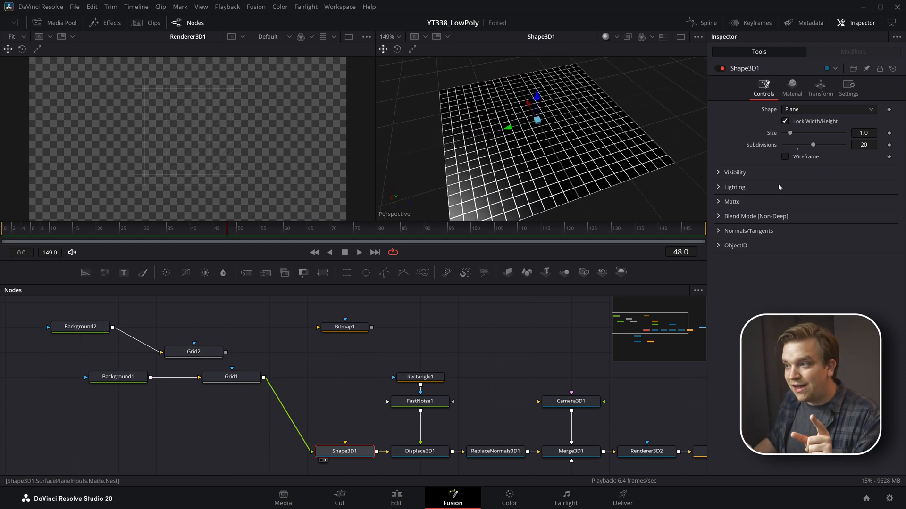
pyautogui.moveTo(761, 149)
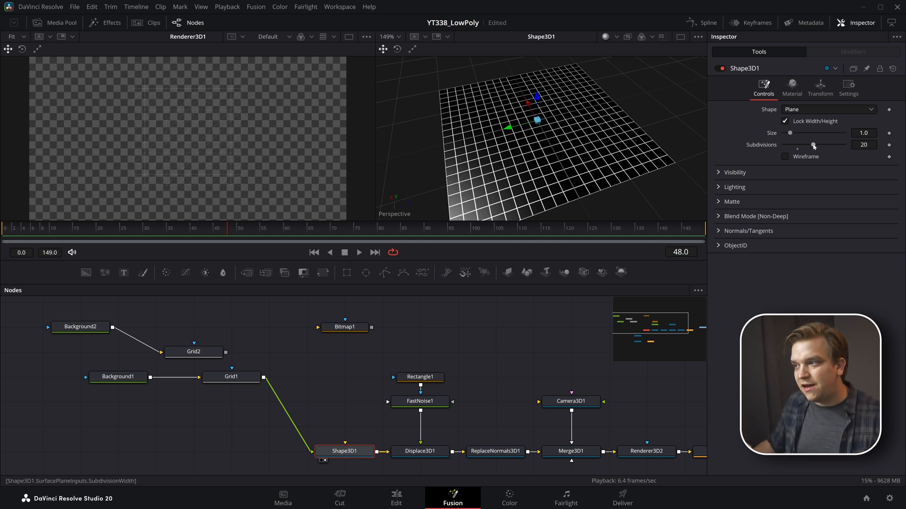
pyautogui.click(231, 377)
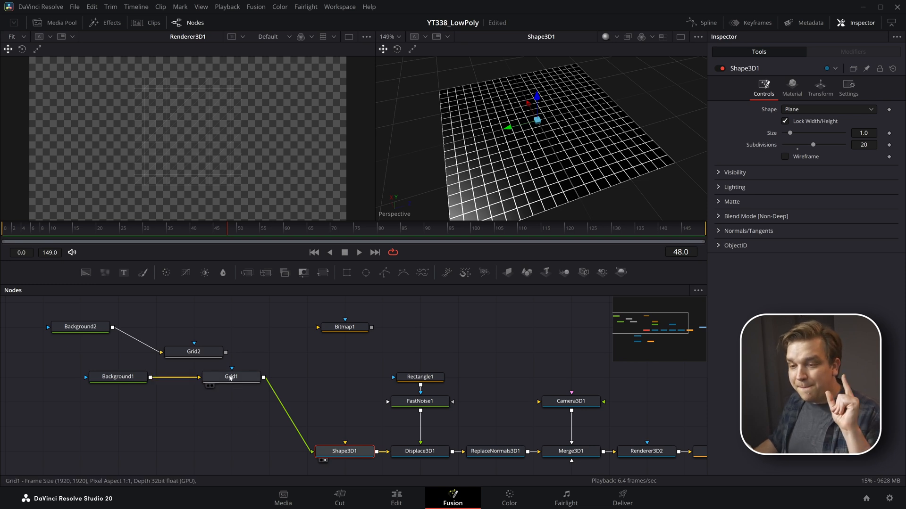
pyautogui.click(231, 376)
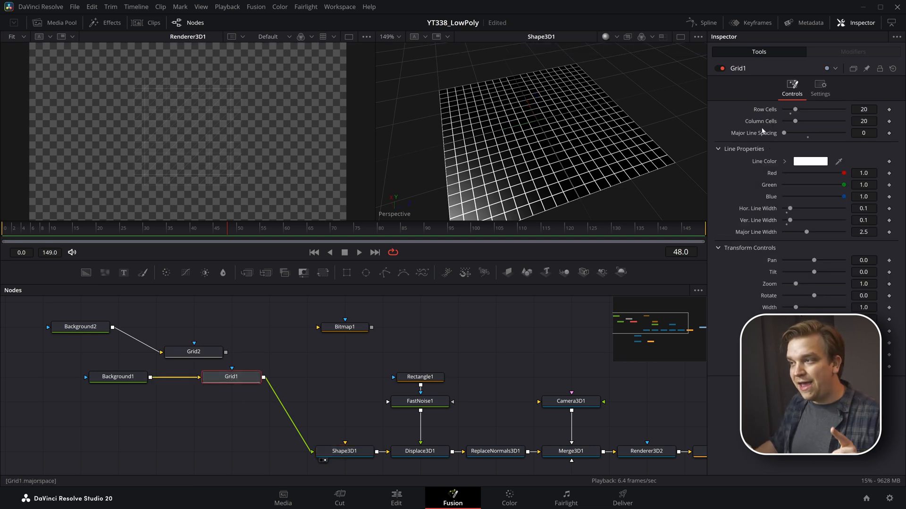
pyautogui.click(344, 451)
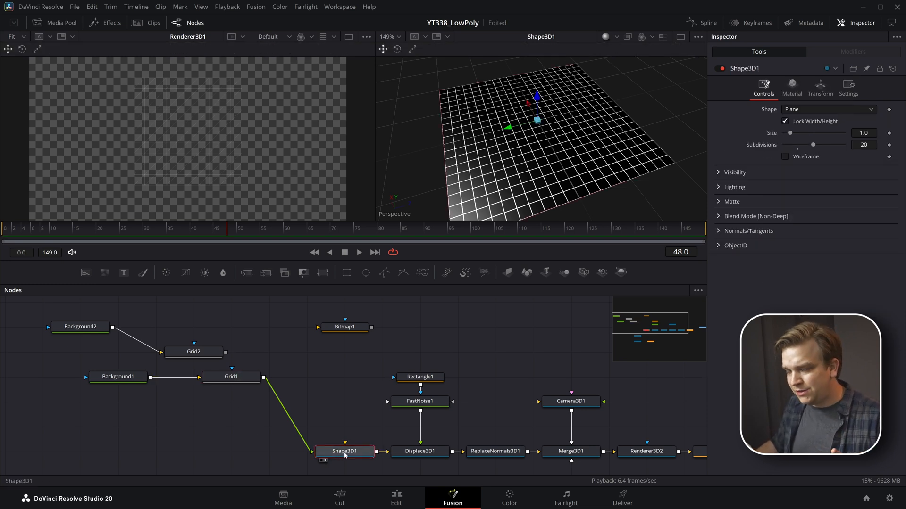
pyautogui.moveTo(420, 451)
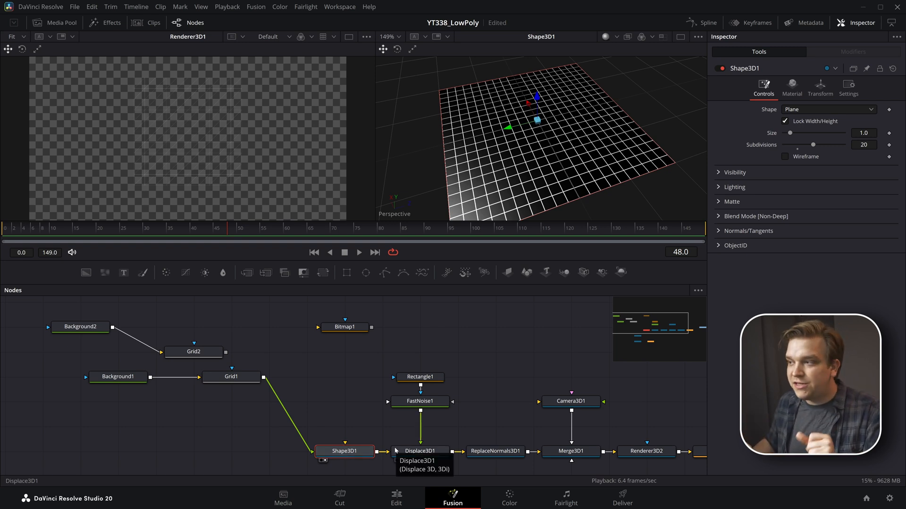
pyautogui.moveTo(538, 403)
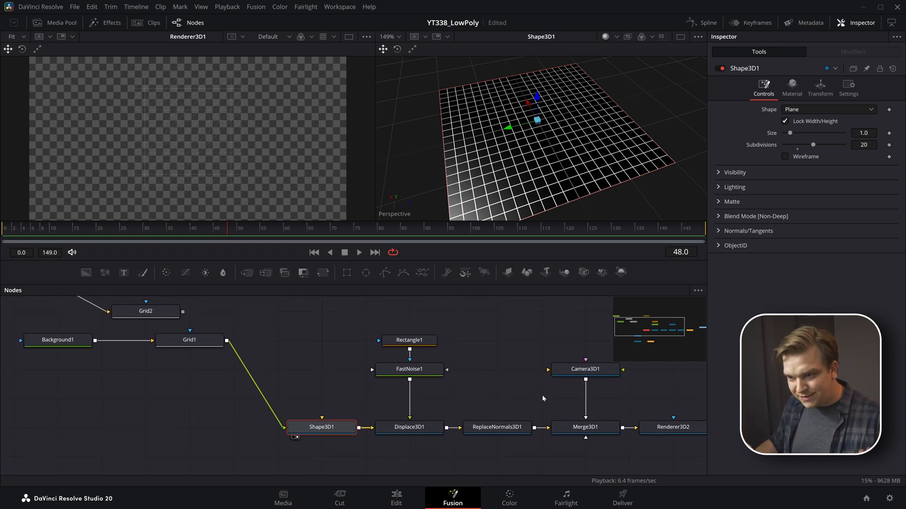
# - View FastNoise1 and the rectangle mask, then set Displace3D1 Scale to about 0.176 for moderate mountain height
pyautogui.click(408, 427)
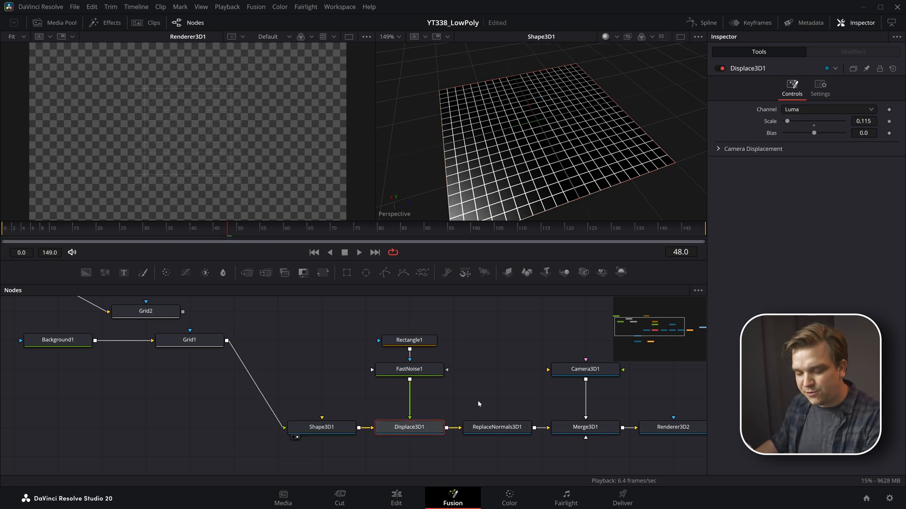
pyautogui.click(409, 369)
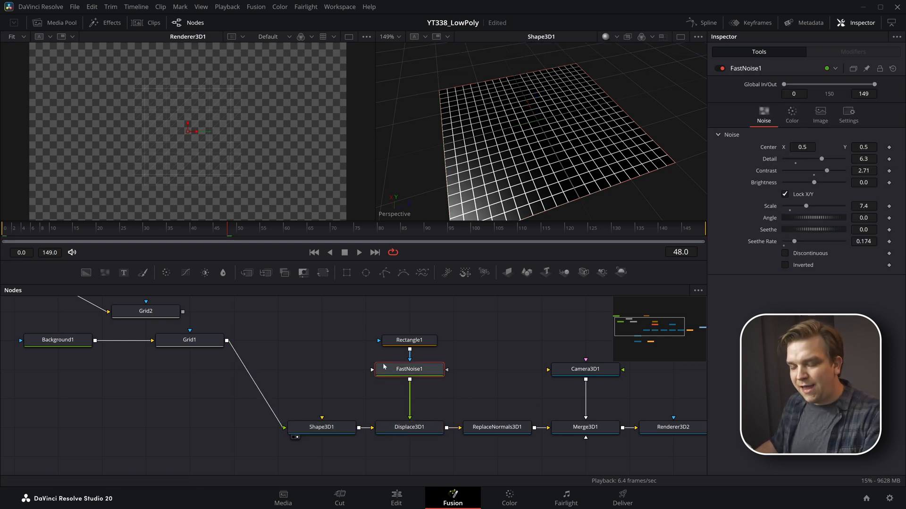
pyautogui.click(408, 369)
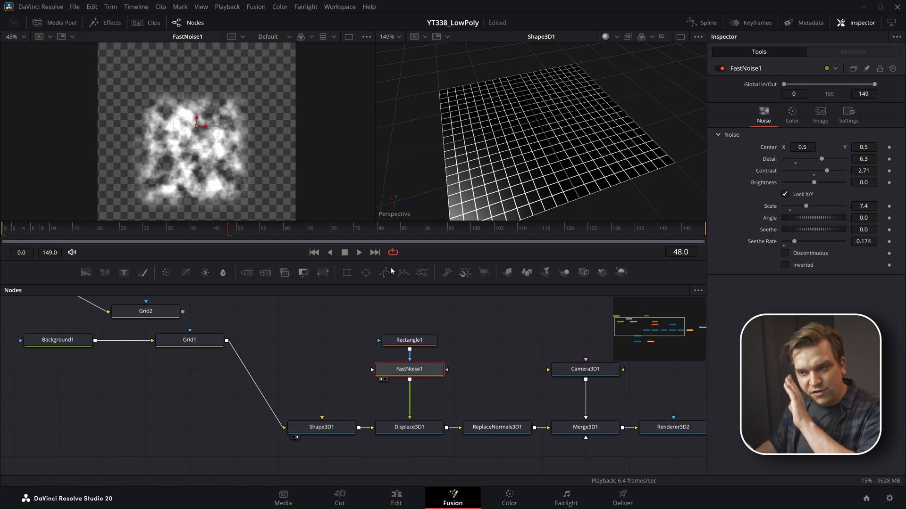
pyautogui.click(408, 340)
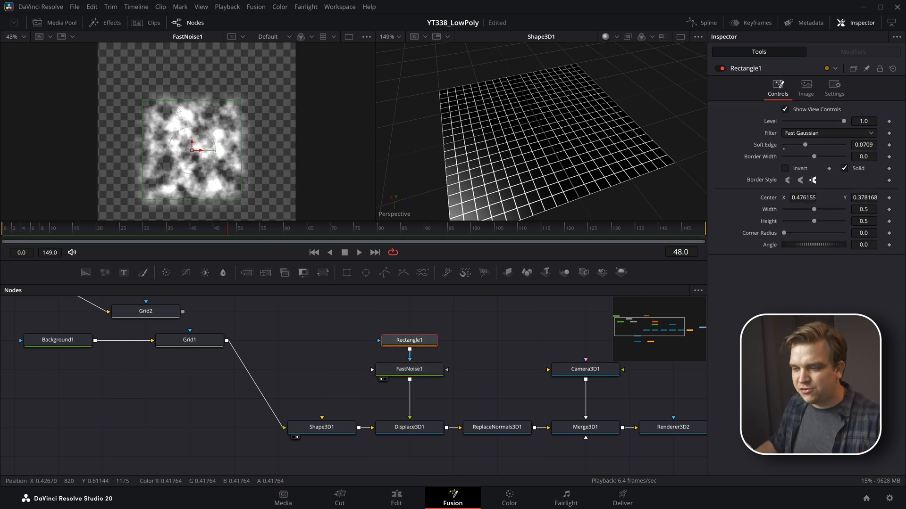
pyautogui.click(409, 427)
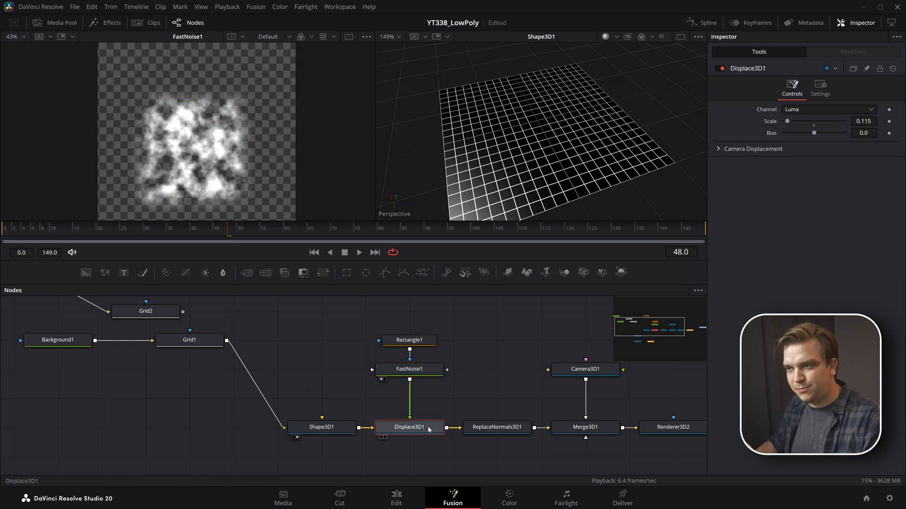
pyautogui.click(409, 427)
pyautogui.write('0.218')
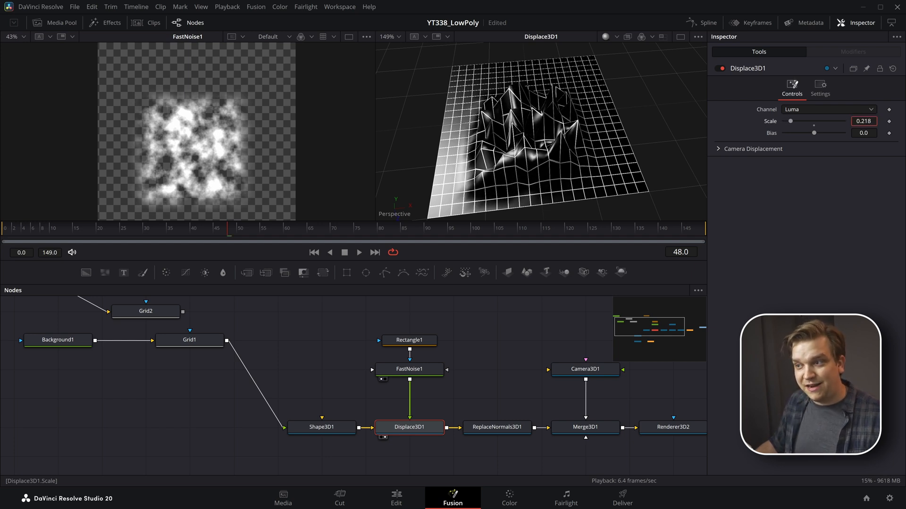
pyautogui.moveTo(790, 121); pyautogui.dragTo(780, 121)
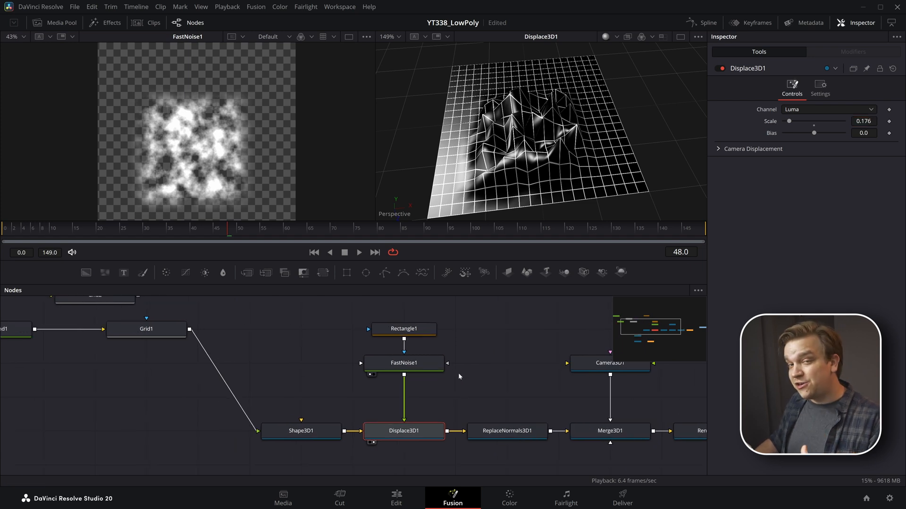
# - Move Rectangle1's center to roughly 0.486, 0.488 to centre the noise patch, and check the noise resolution
pyautogui.click(402, 363)
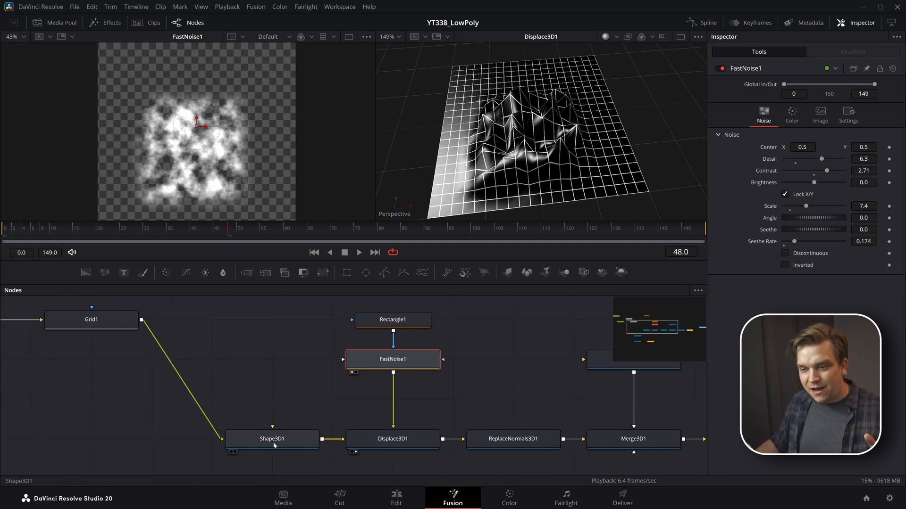
pyautogui.click(272, 438)
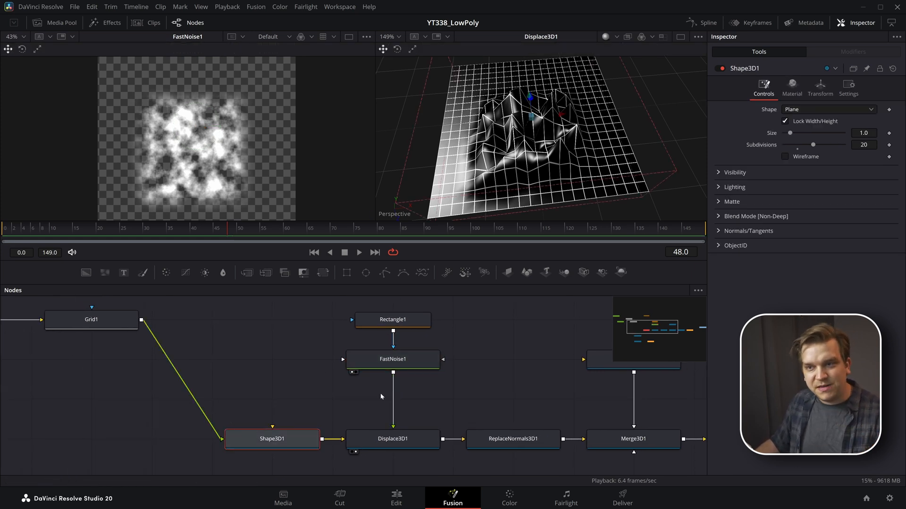
pyautogui.moveTo(144, 164)
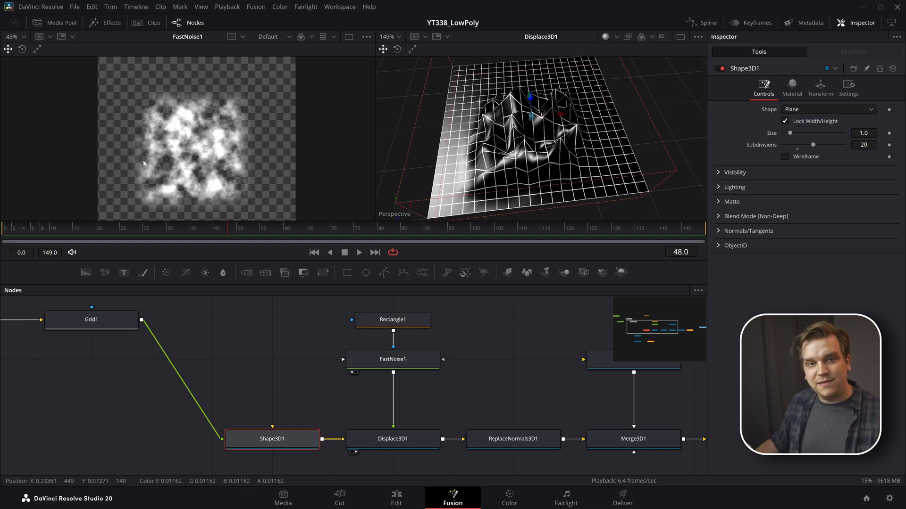
pyautogui.click(393, 320)
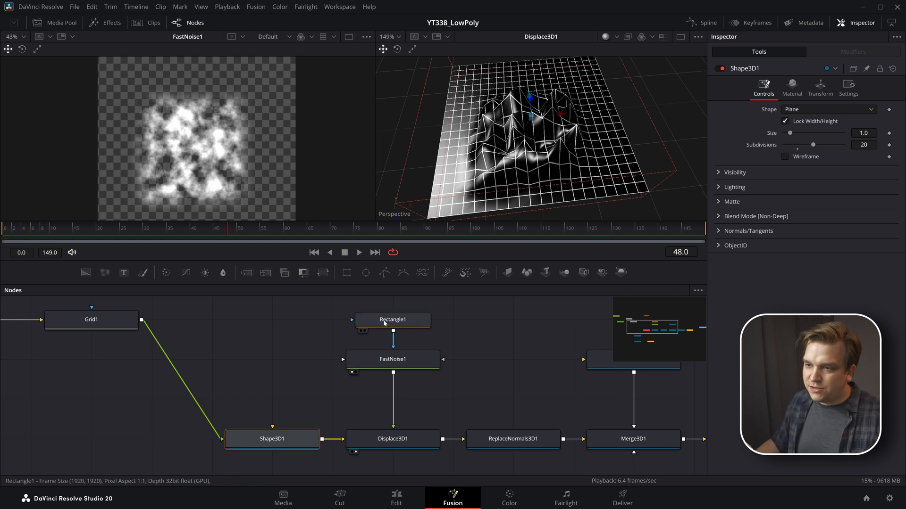
pyautogui.click(392, 319)
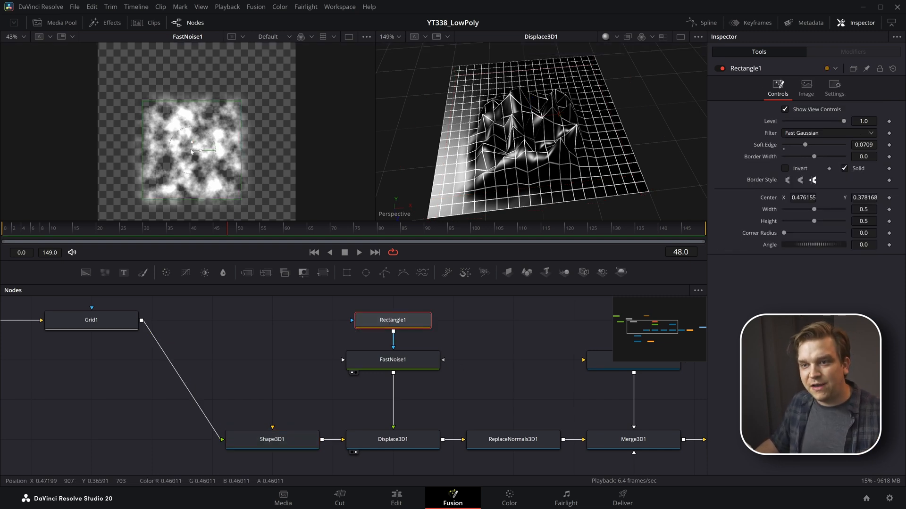
pyautogui.moveTo(193, 152); pyautogui.dragTo(159, 125)
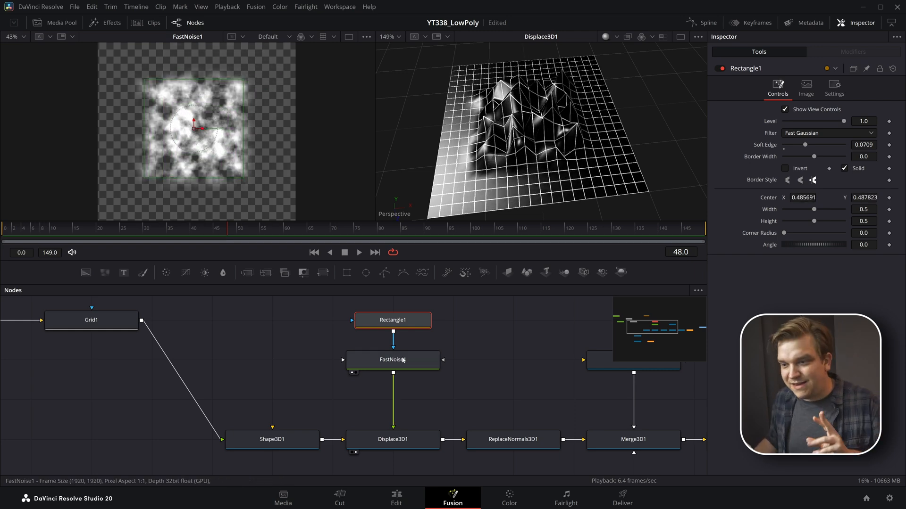
pyautogui.click(392, 359)
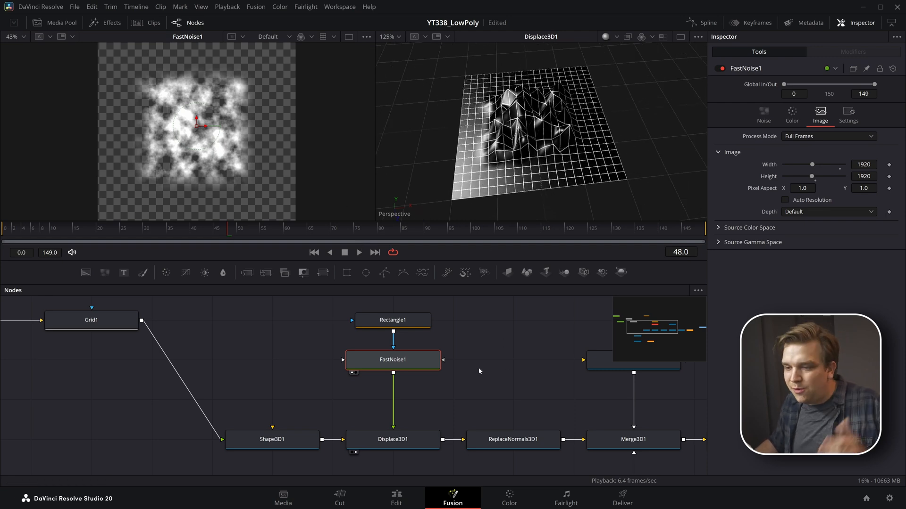
# - Inspect Displace3D1 and ReplaceNormals3D1, with normals recomputed always at zero smoothing for faceted peaks
pyautogui.click(392, 439)
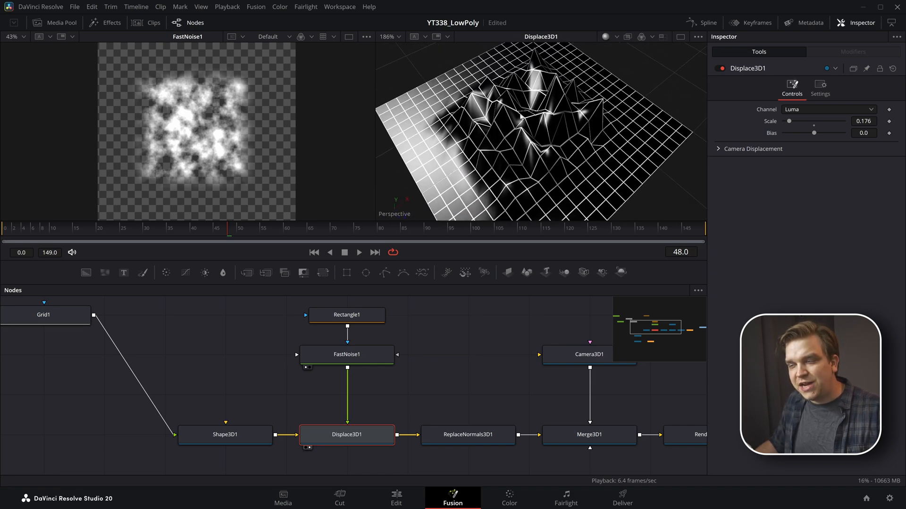
pyautogui.click(605, 37)
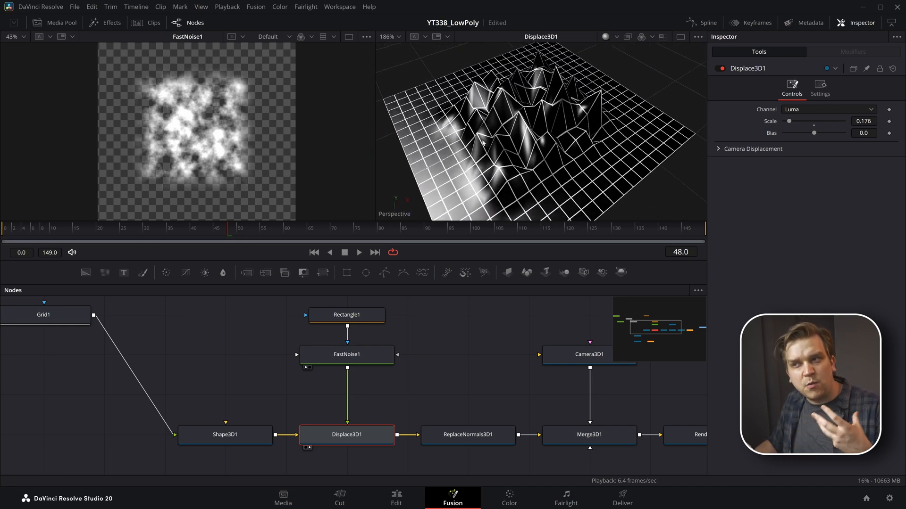
pyautogui.click(467, 434)
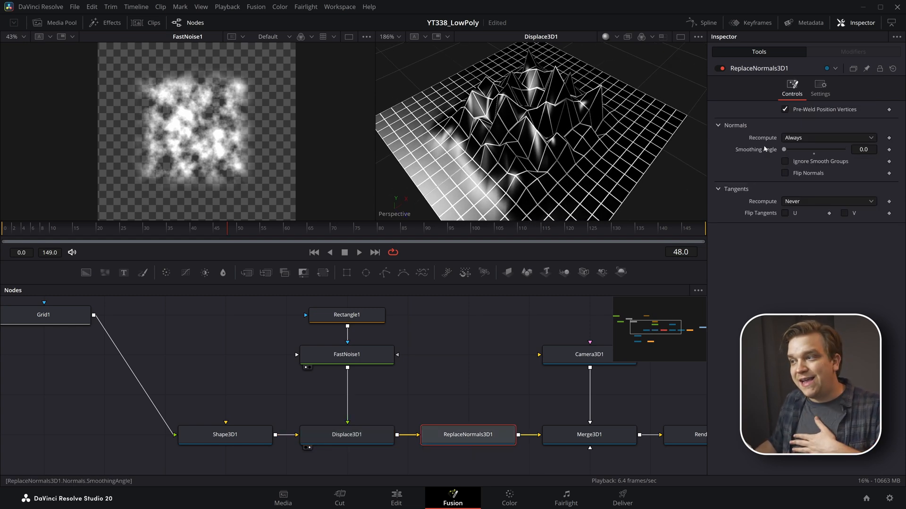
pyautogui.moveTo(765, 151)
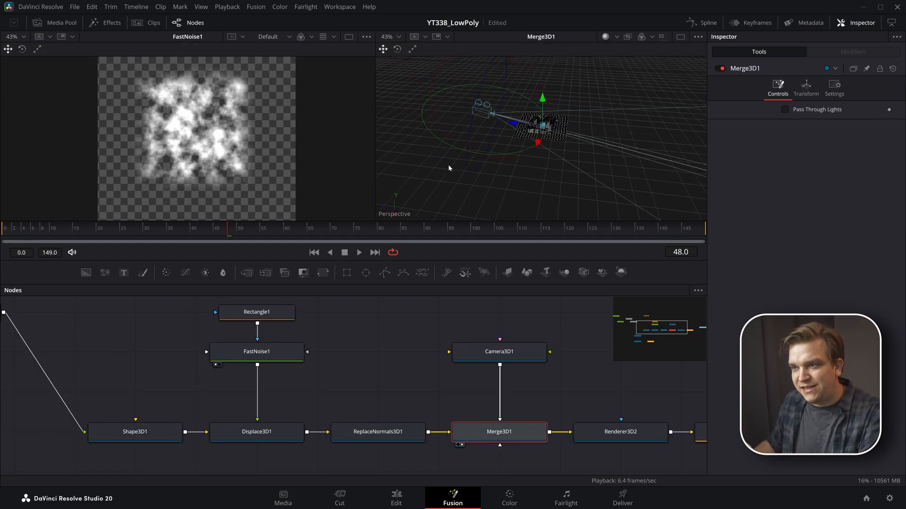
# - Add a Glow node after Renderer3D2 with Glow Size 15.7 and Glow 0.906 so the white wireframe peaks glow
pyautogui.click(619, 431)
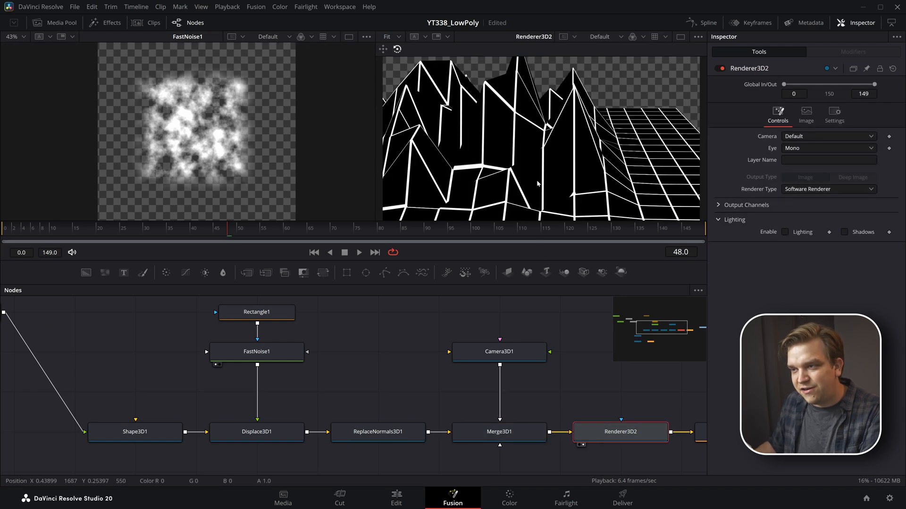
pyautogui.click(498, 432)
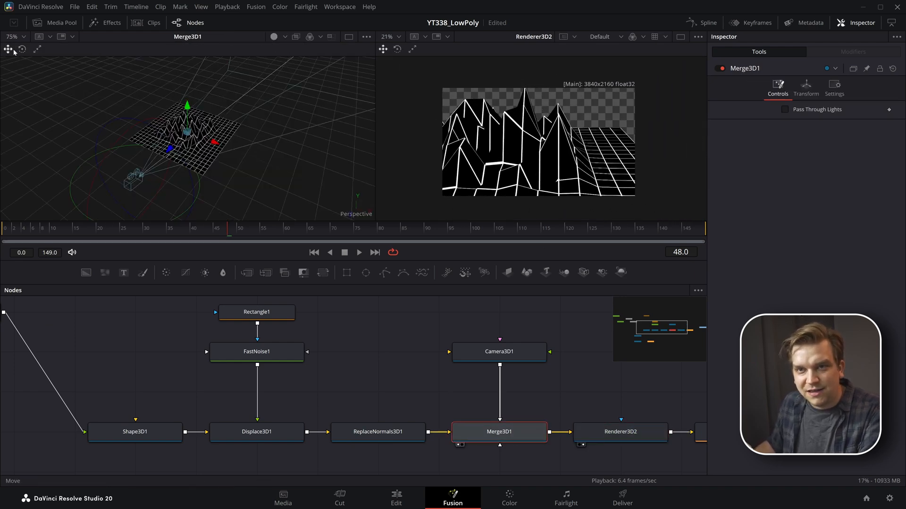
pyautogui.click(498, 351)
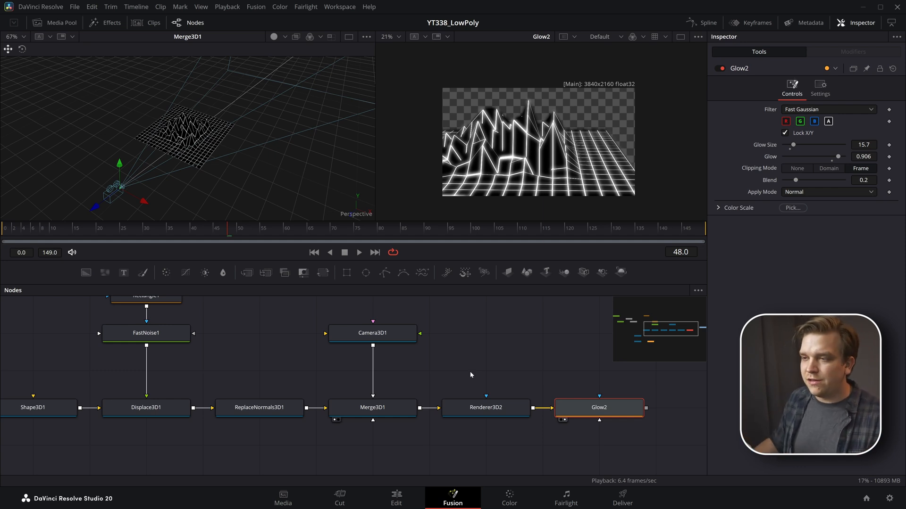
pyautogui.click(220, 395)
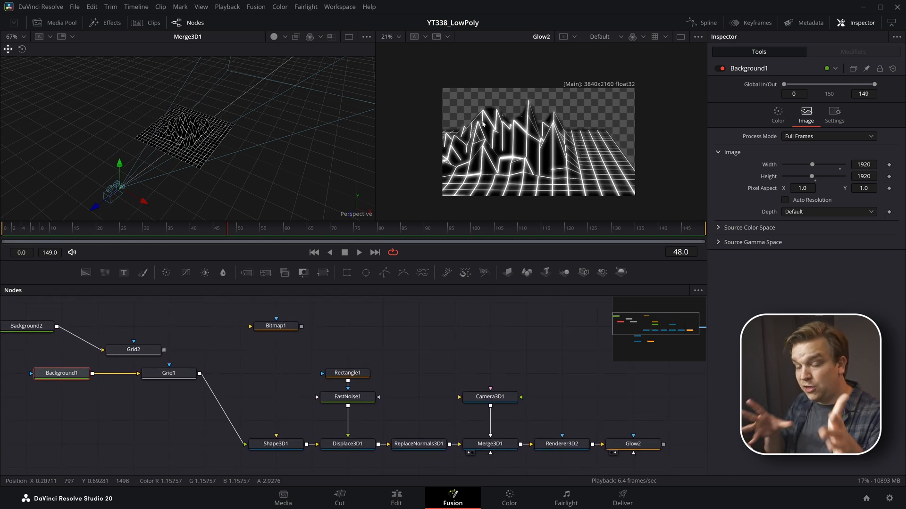
pyautogui.moveTo(69, 398)
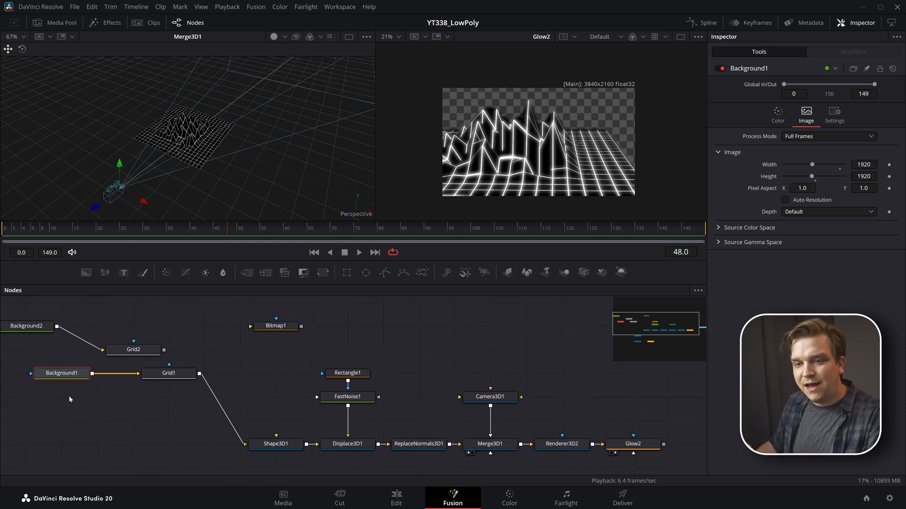
pyautogui.moveTo(557, 147)
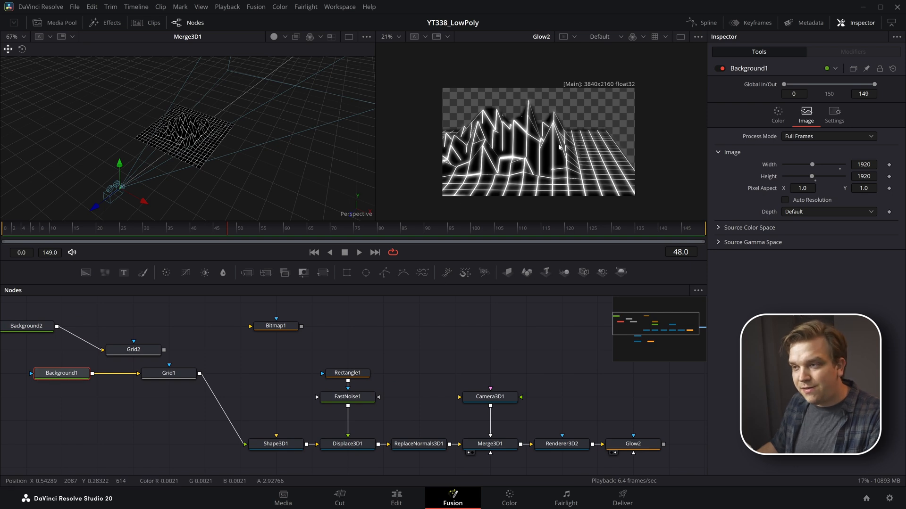
# - Set Background1's Alpha to 0 so the grid's black background becomes fully transparent
pyautogui.click(43, 382)
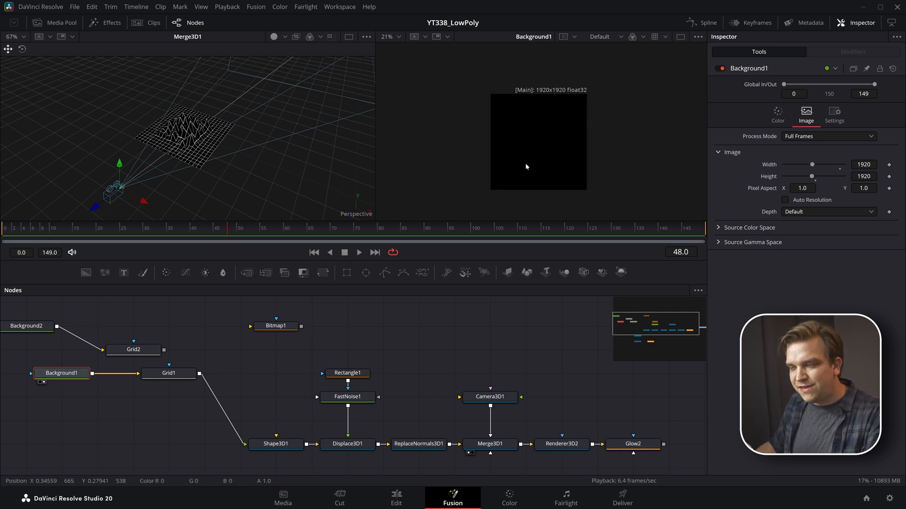
pyautogui.click(169, 372)
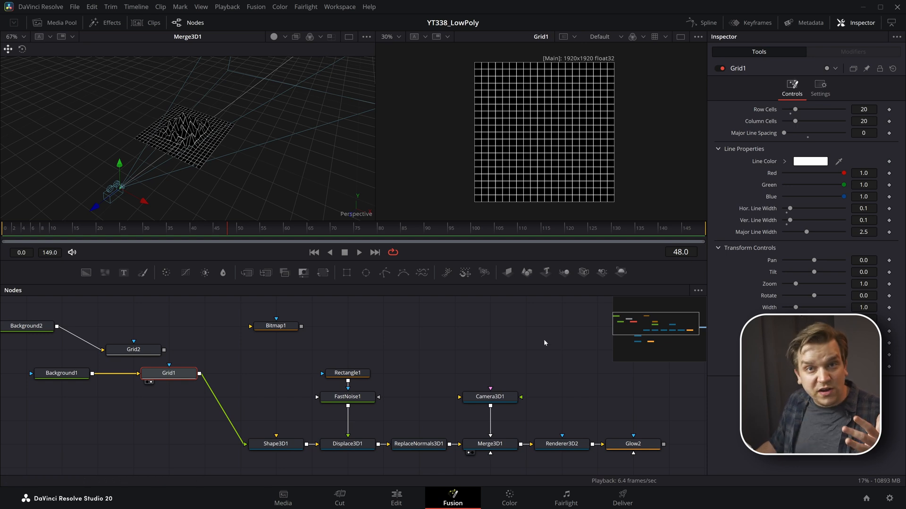
pyautogui.click(61, 373)
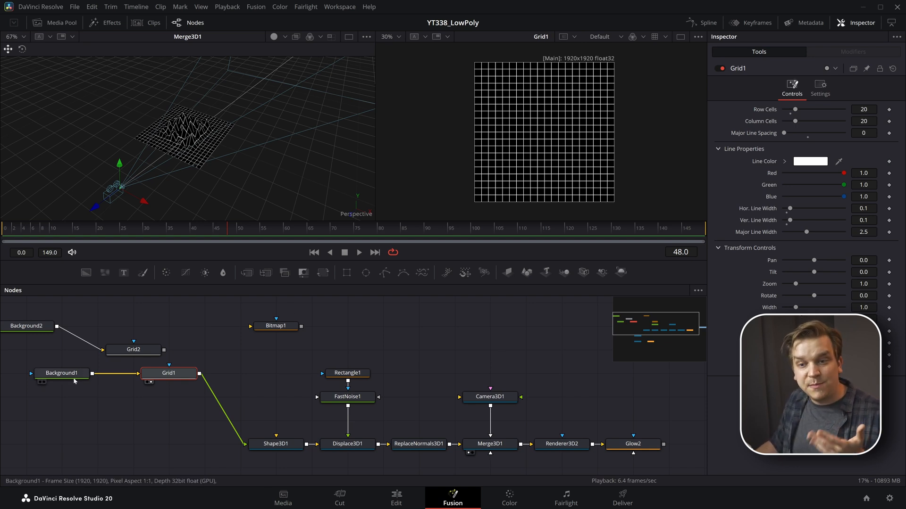
pyautogui.click(61, 373)
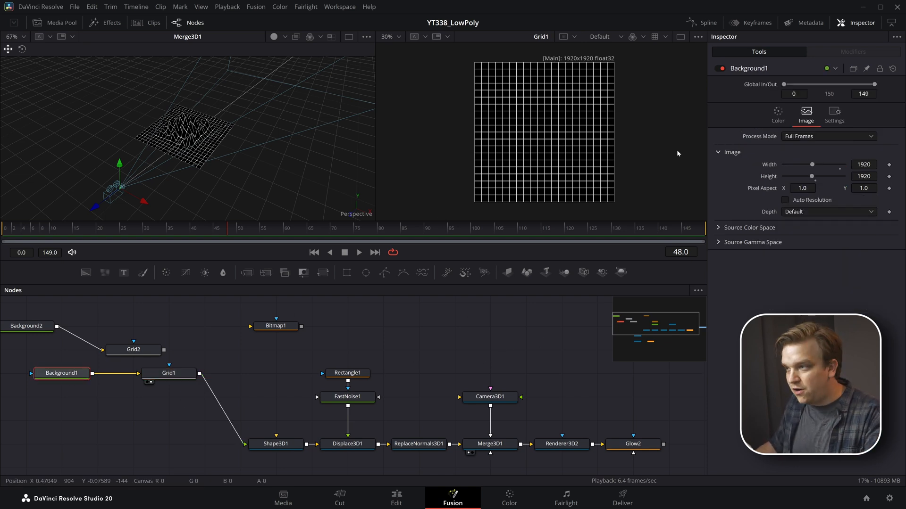
pyautogui.click(776, 114)
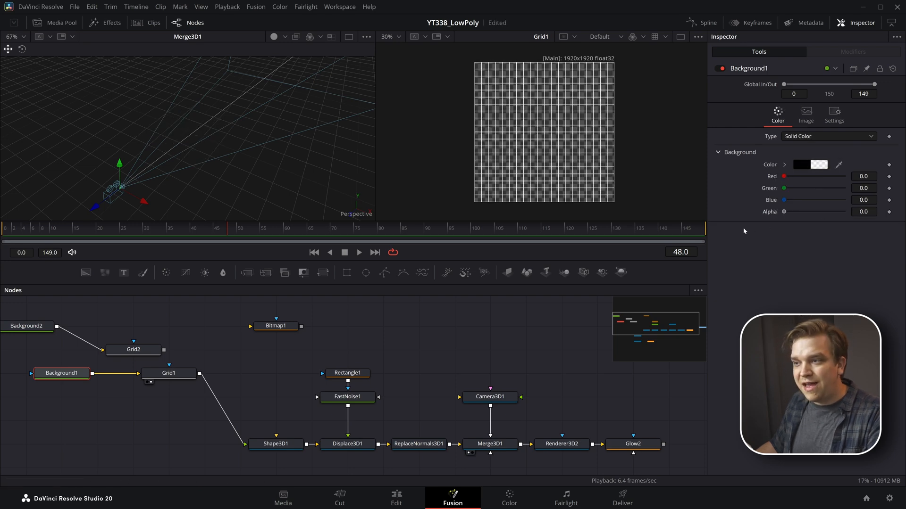
# - Check the now-transparent Grid1 white lines over the checkerboard and the plane shape on its own
pyautogui.click(169, 372)
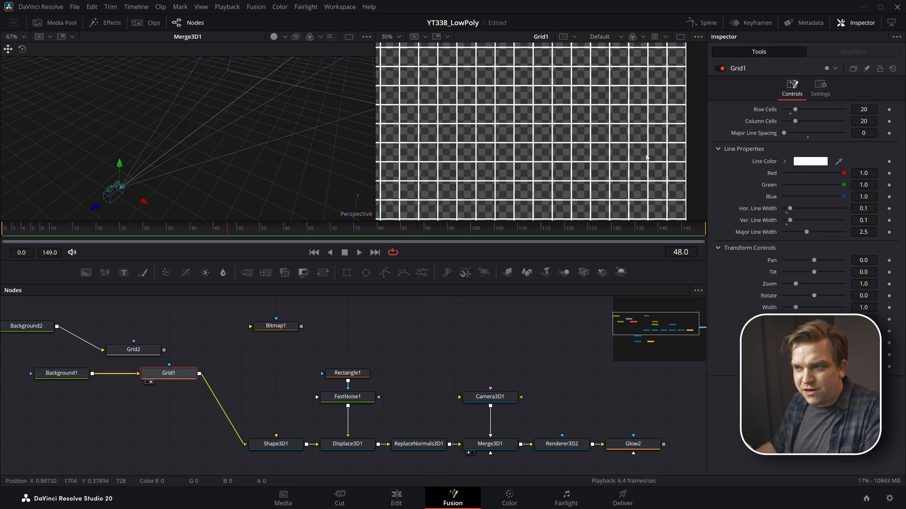
pyautogui.scroll(3)
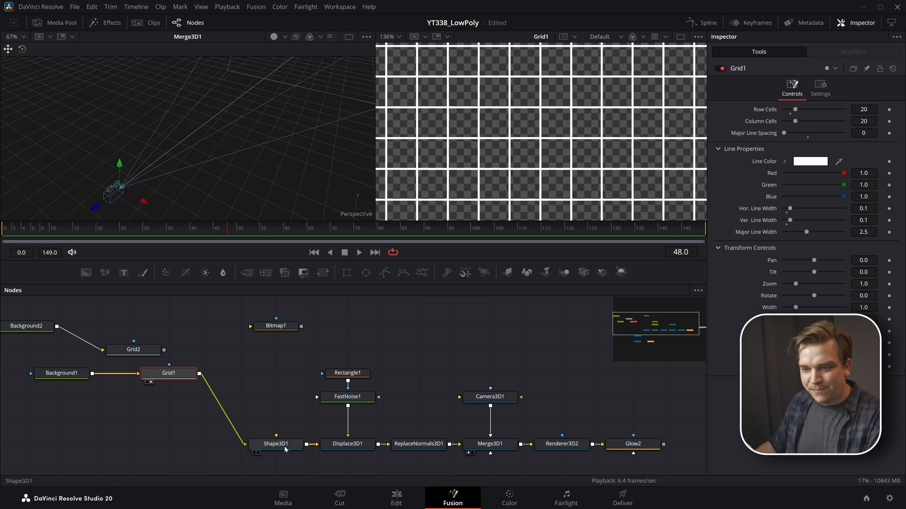
pyautogui.click(277, 443)
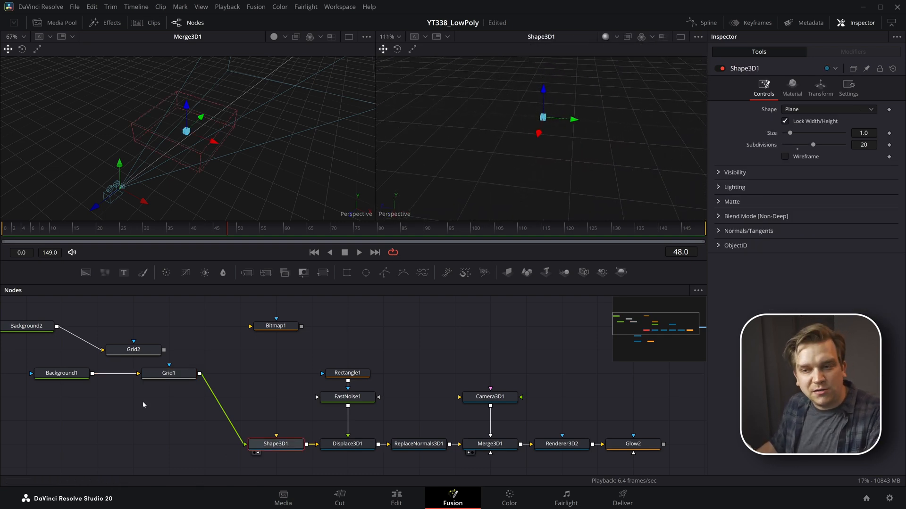
pyautogui.click(169, 373)
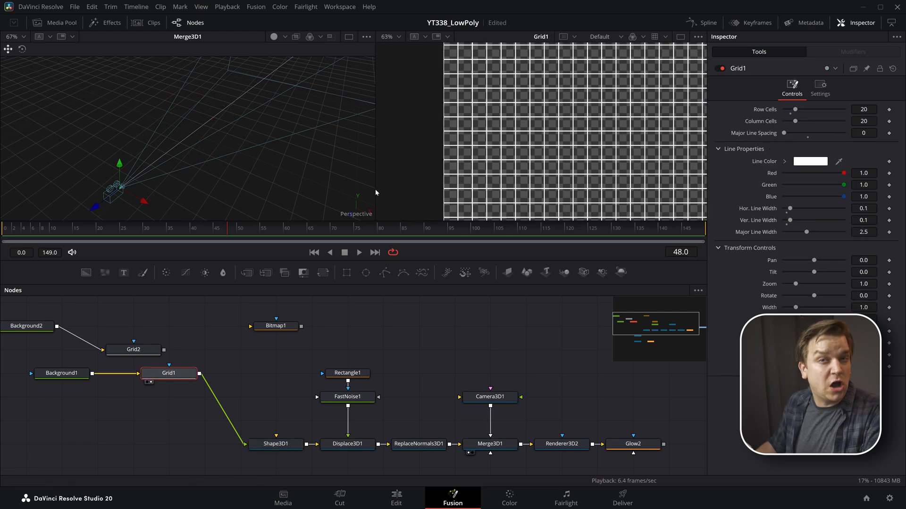
pyautogui.moveTo(501, 163)
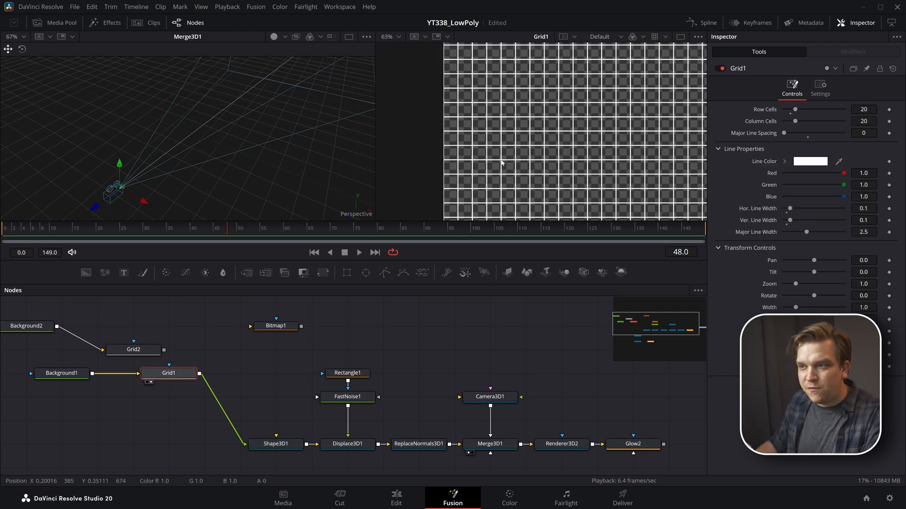
pyautogui.moveTo(502, 161)
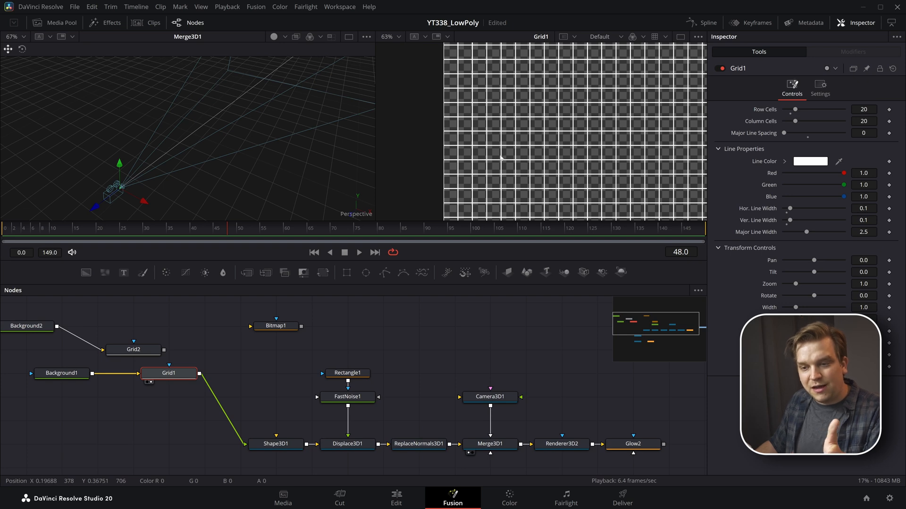
pyautogui.moveTo(500, 158)
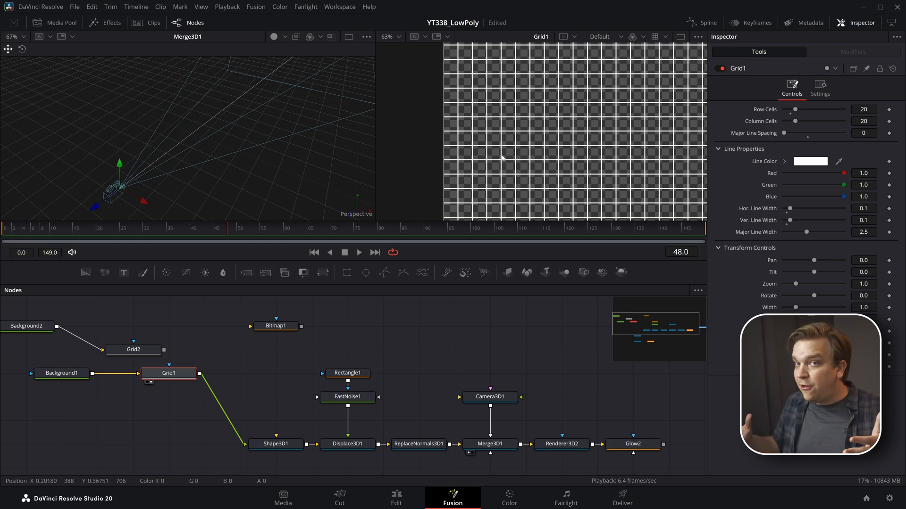
pyautogui.moveTo(388, 184)
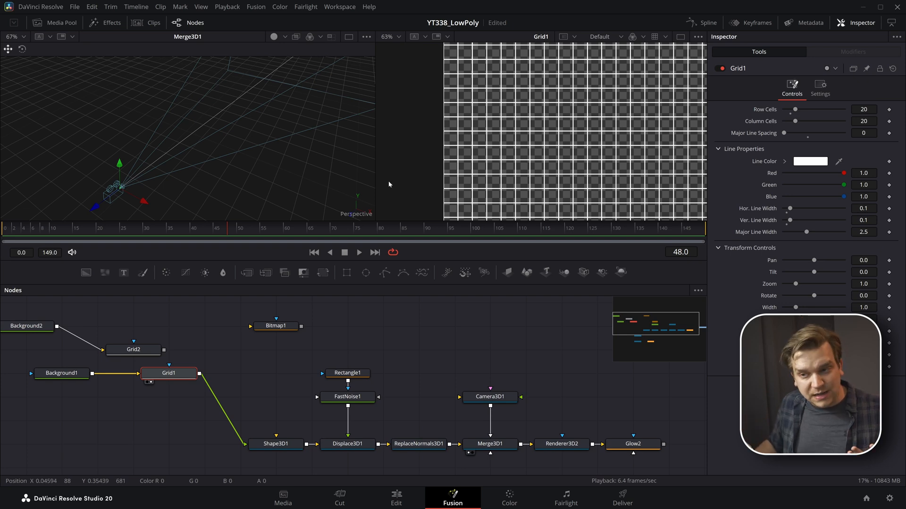
pyautogui.moveTo(272, 296)
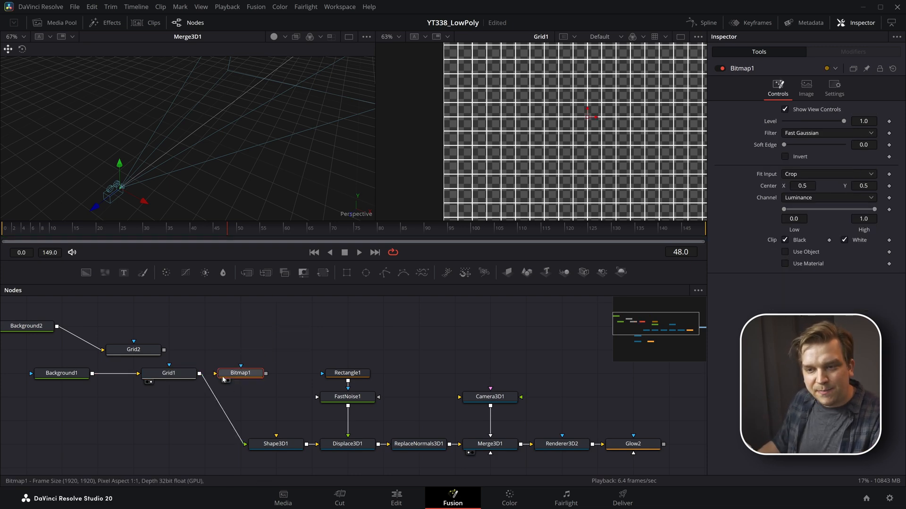
# - Connect Bitmap1's output to Shape3D1's material input so the Bitmap-masked grid textures the plane
pyautogui.click(241, 372)
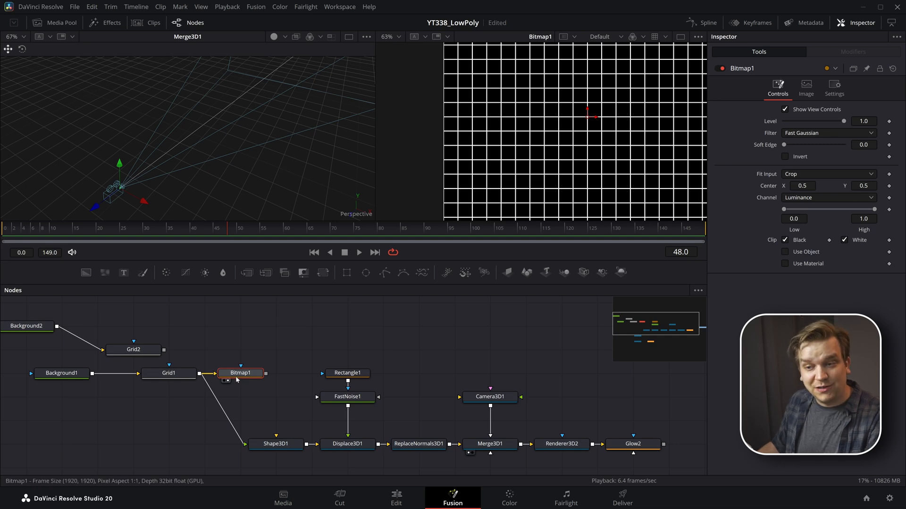
pyautogui.moveTo(501, 144)
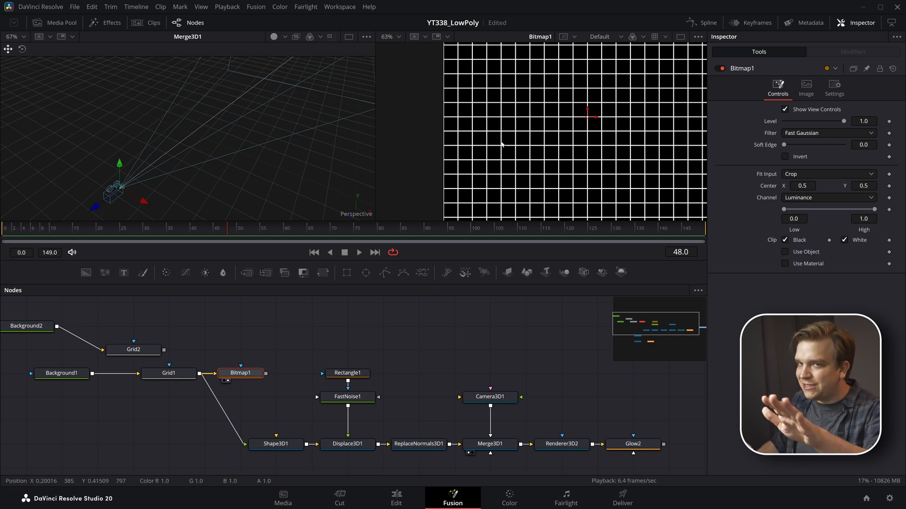
pyautogui.click(276, 443)
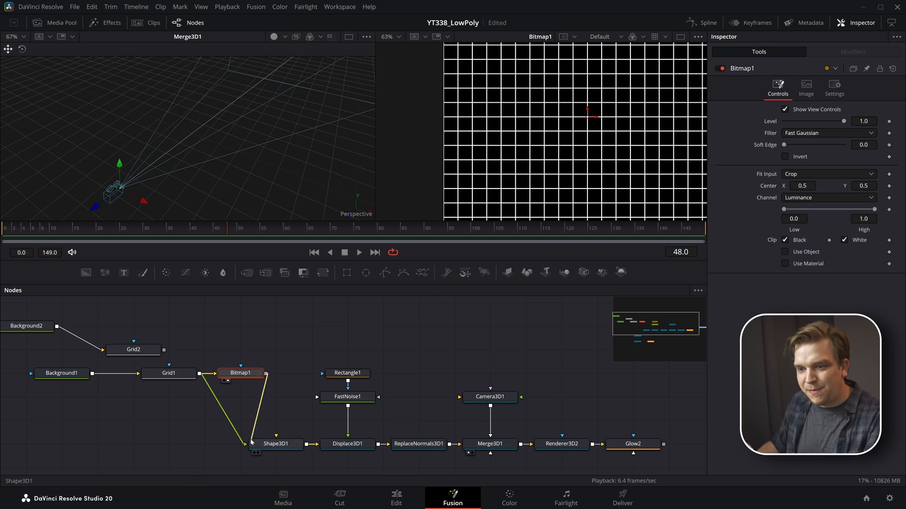
pyautogui.click(278, 443)
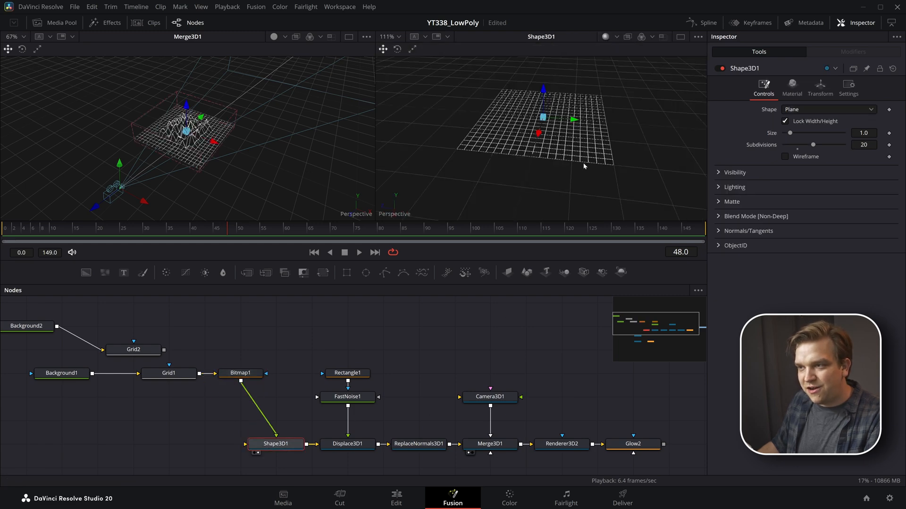
pyautogui.scroll(3)
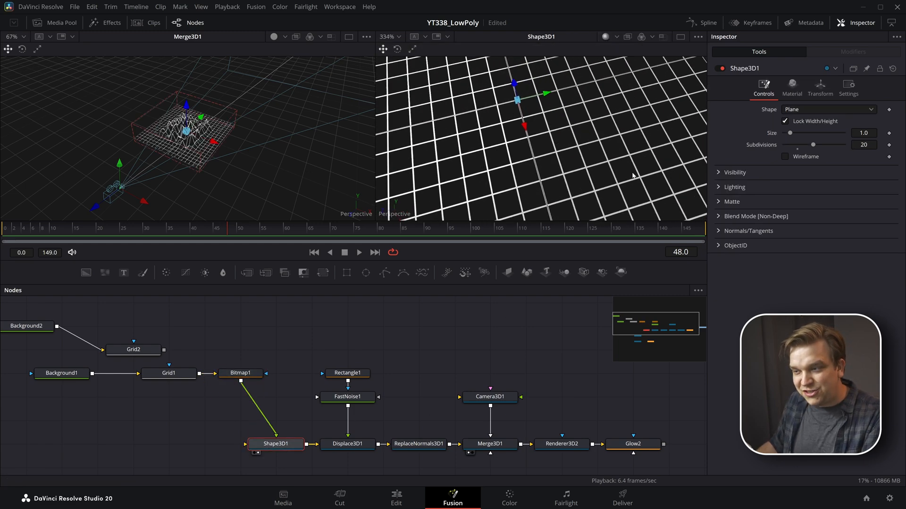
pyautogui.scroll(-3)
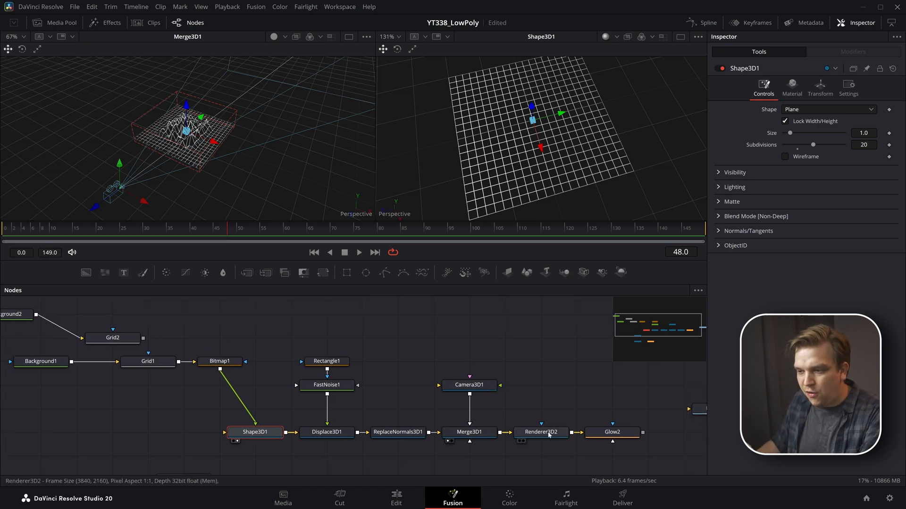
# - View Merge3D1 and Glow2 showing glowing see-through wireframe mountains over transparency
pyautogui.click(469, 432)
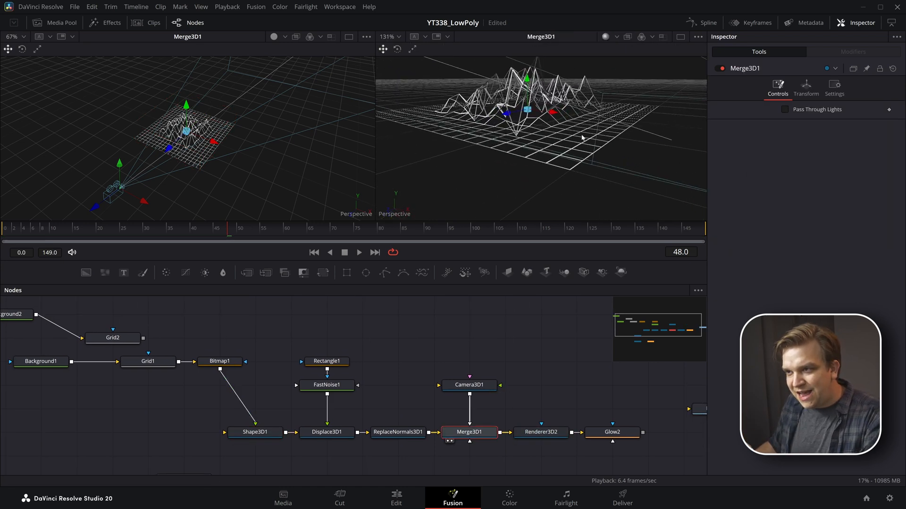
pyautogui.scroll(3)
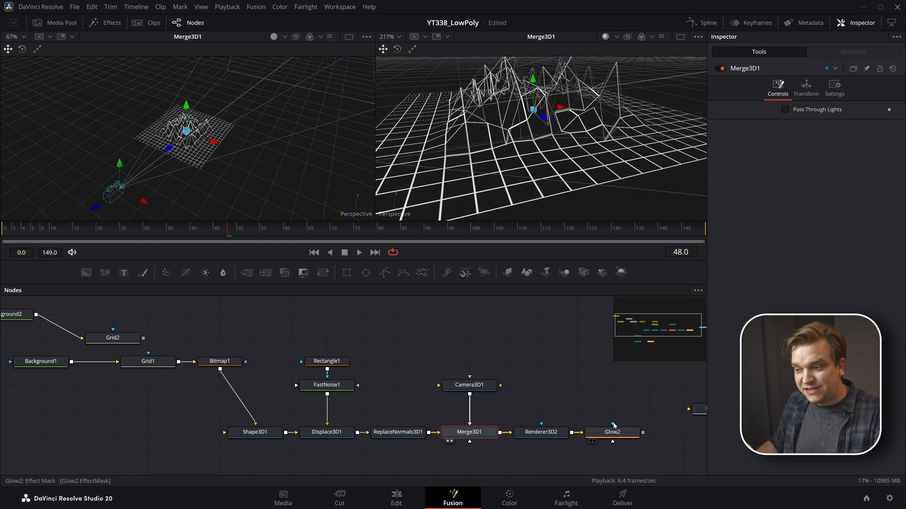
pyautogui.click(611, 432)
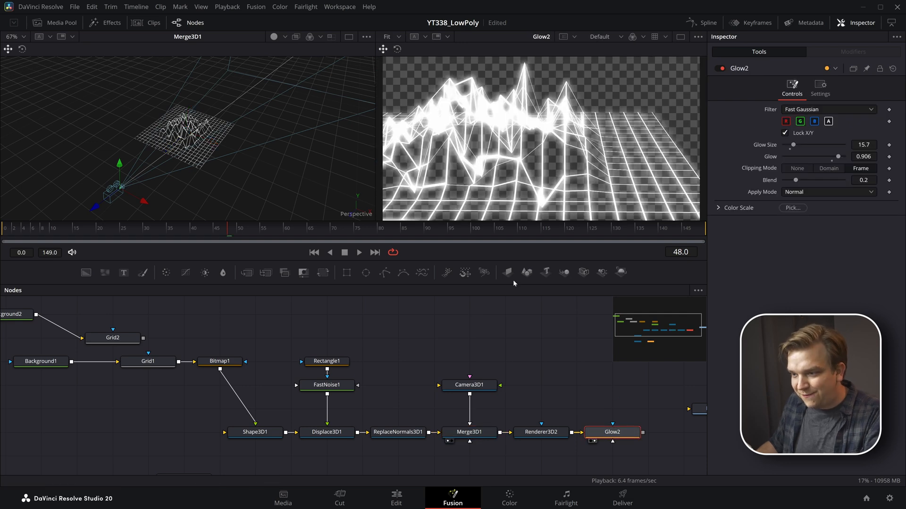
# - Inspect Merge3D1 and FastNoise1's controls, including its square 1920 resolution, detail, contrast and scale
pyautogui.click(468, 432)
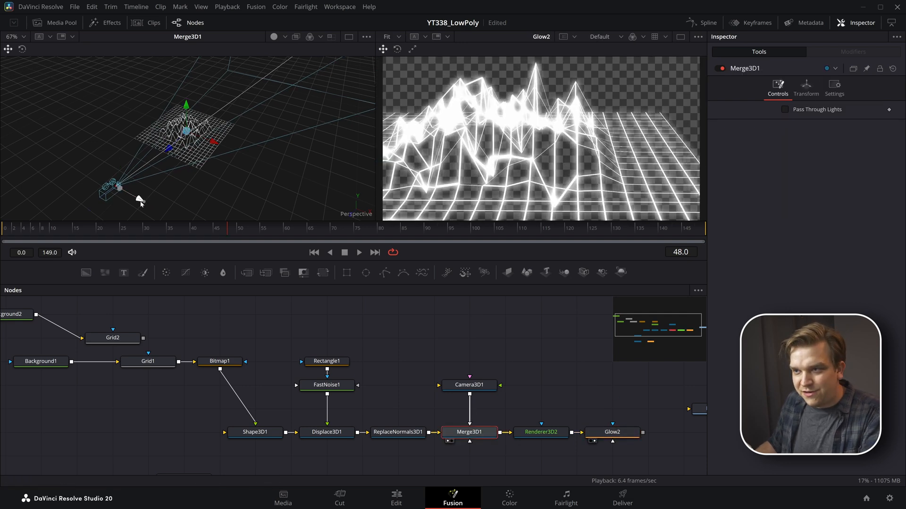
pyautogui.click(326, 385)
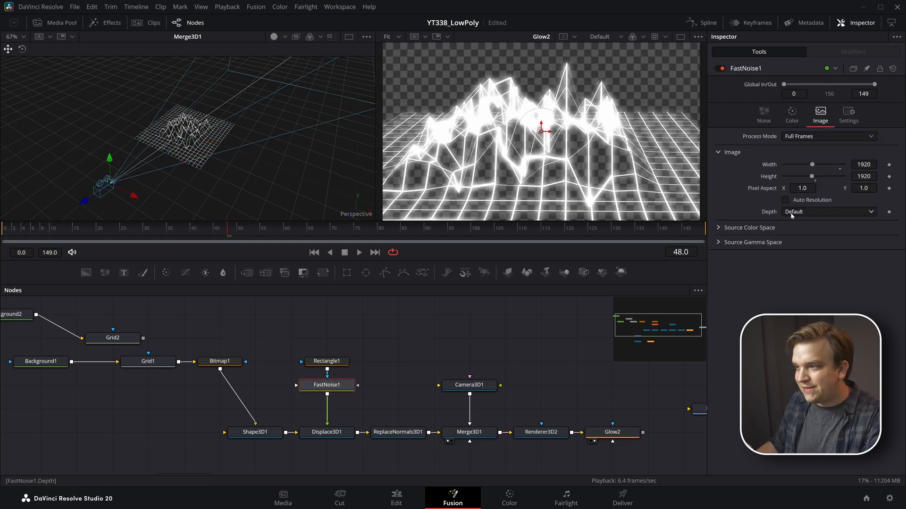
pyautogui.click(763, 114)
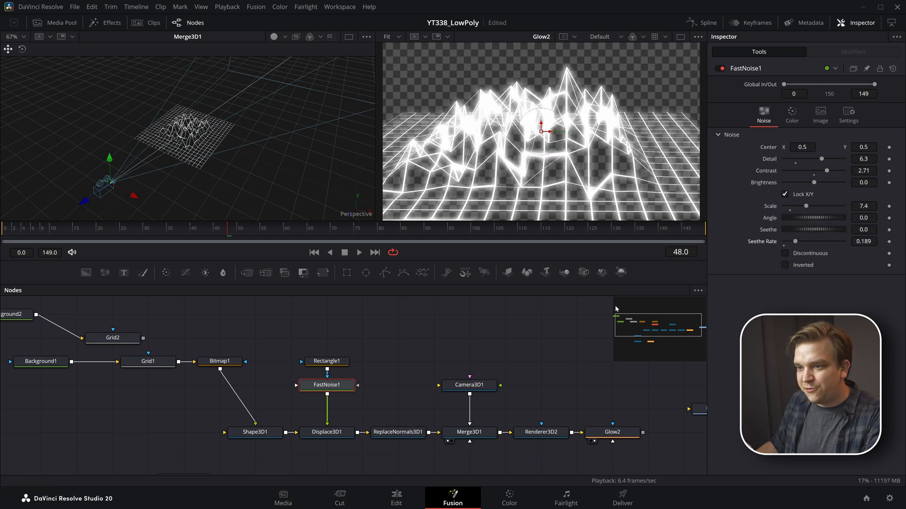
pyautogui.moveTo(494, 357)
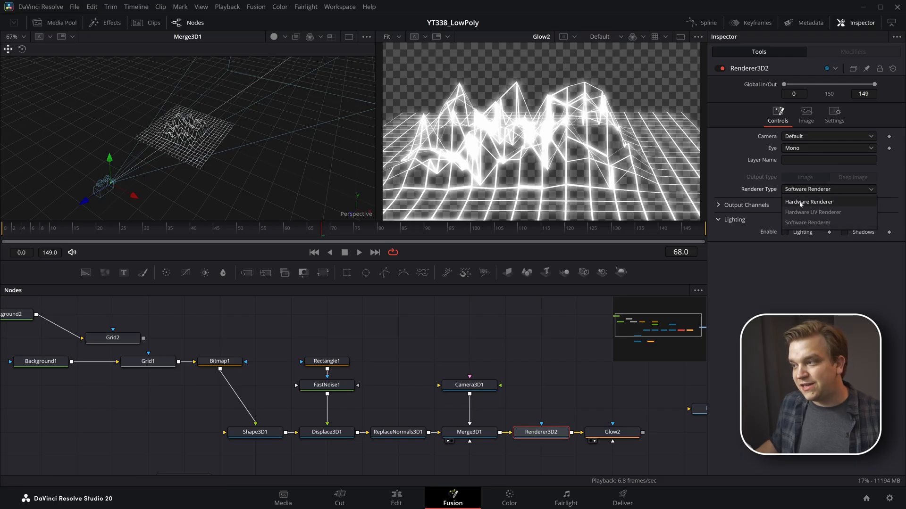
pyautogui.click(809, 202)
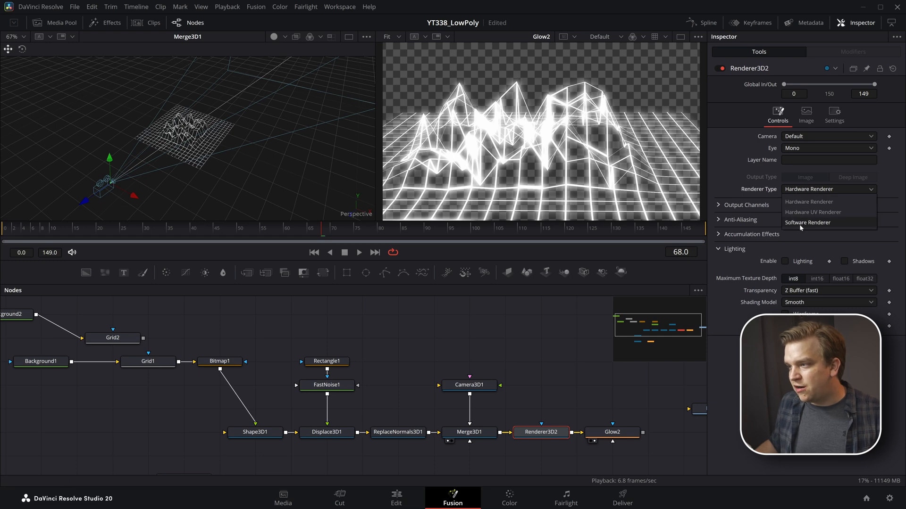
pyautogui.click(808, 222)
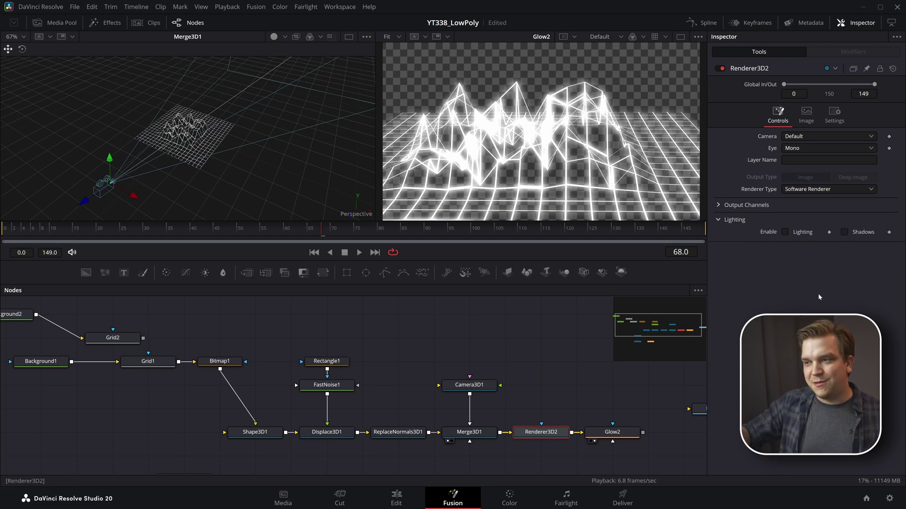